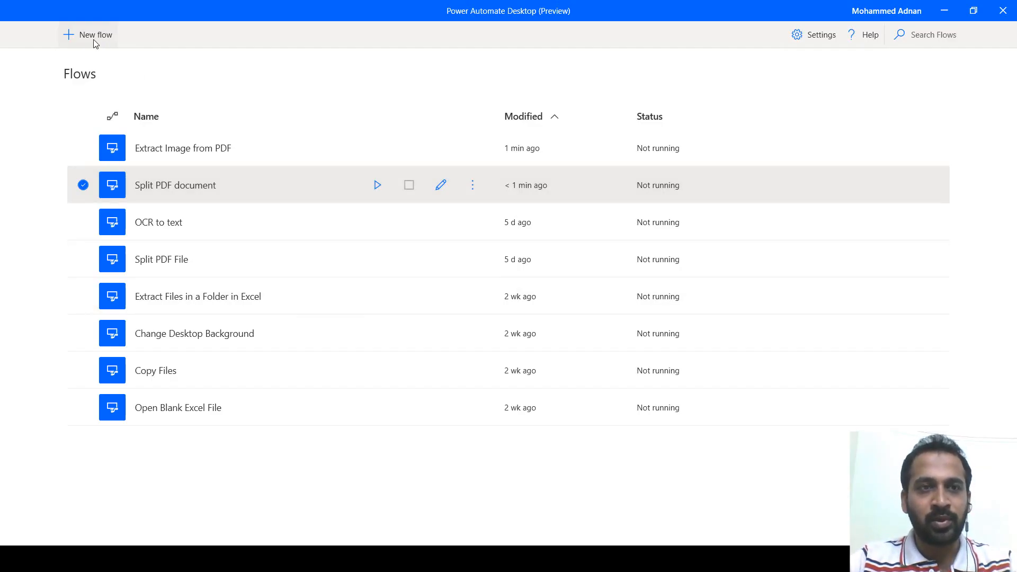
Step: Create a new flow named 'Merge PDF Documents'
{"action": "left_click", "coordinate": [95, 35]}
{"action": "type", "text": "Merge"}
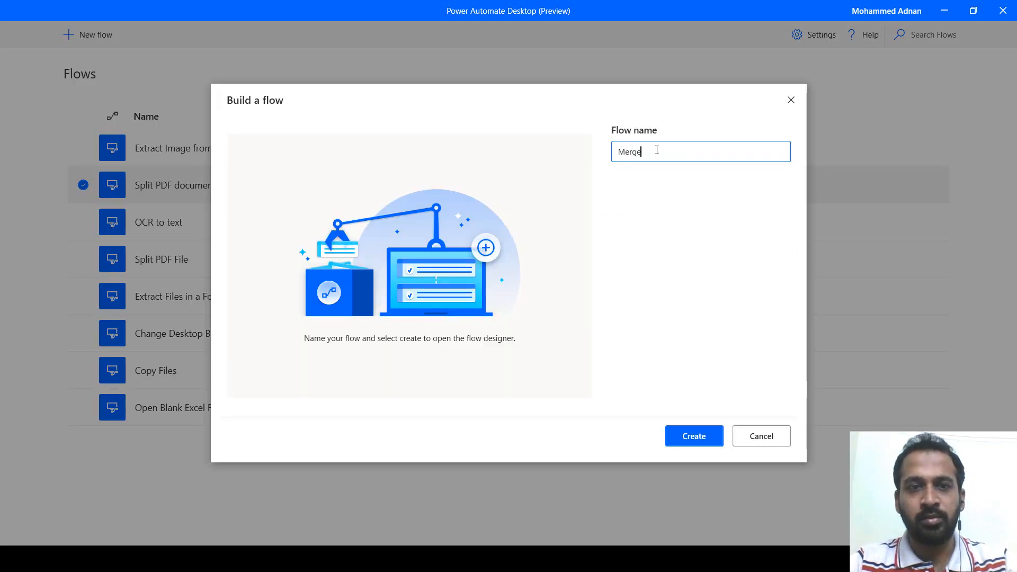
{"action": "type", "text": "PDF Documen"}
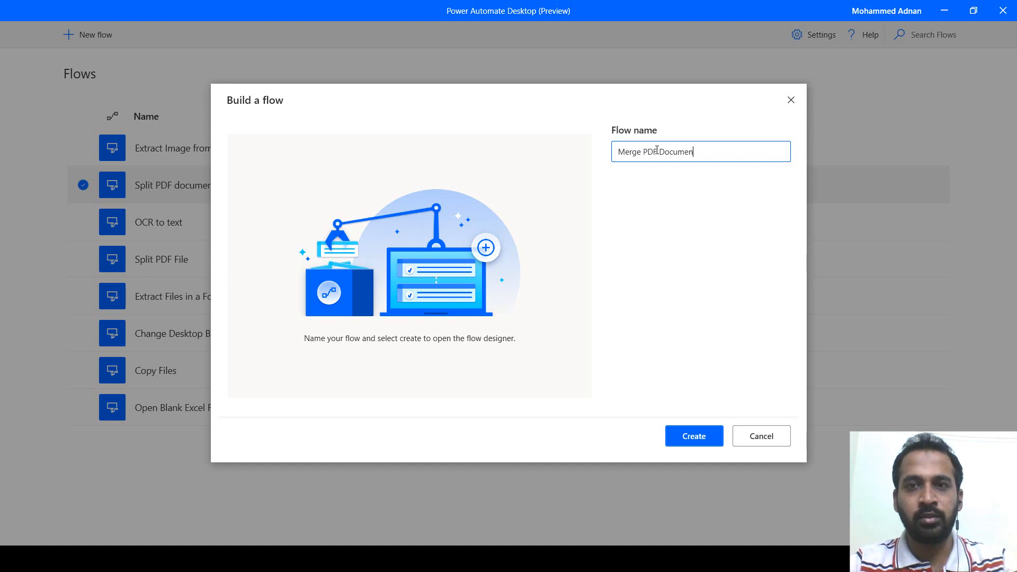
{"action": "left_click", "coordinate": [693, 435]}
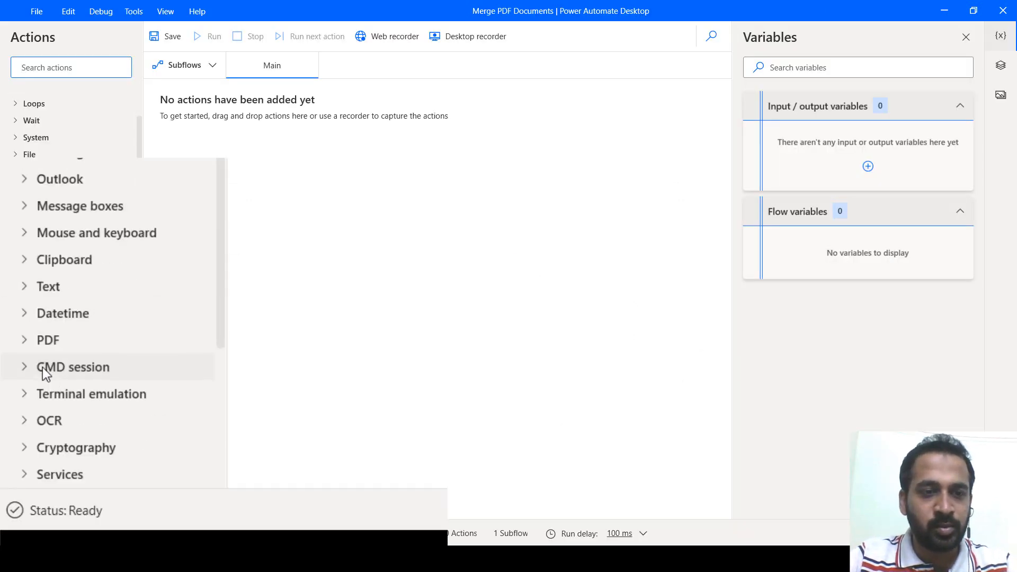
Step: Expand the PDF action group to reveal Merge PDF files
{"action": "left_click", "coordinate": [47, 339]}
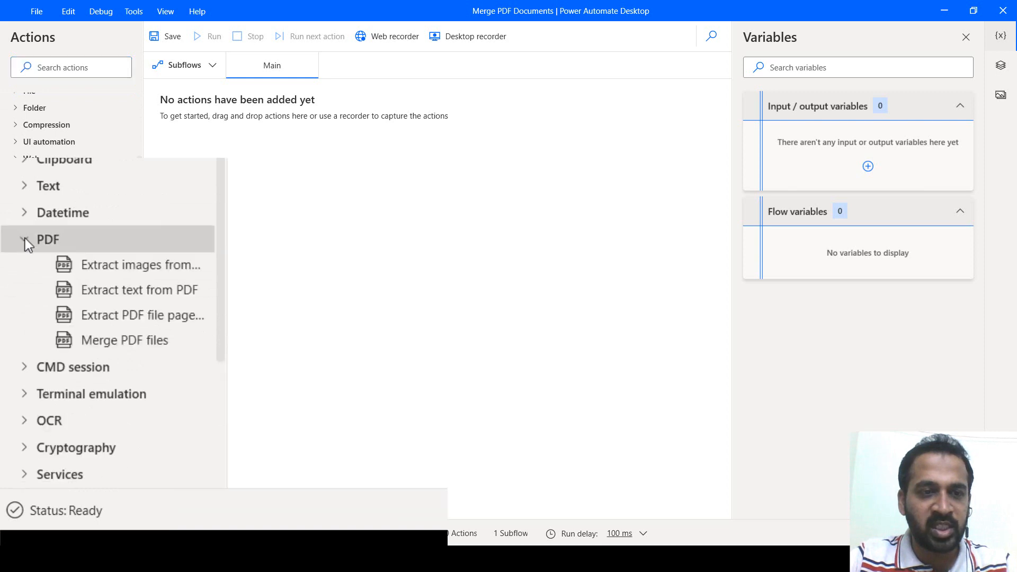
{"action": "mouse_move", "coordinate": [123, 340]}
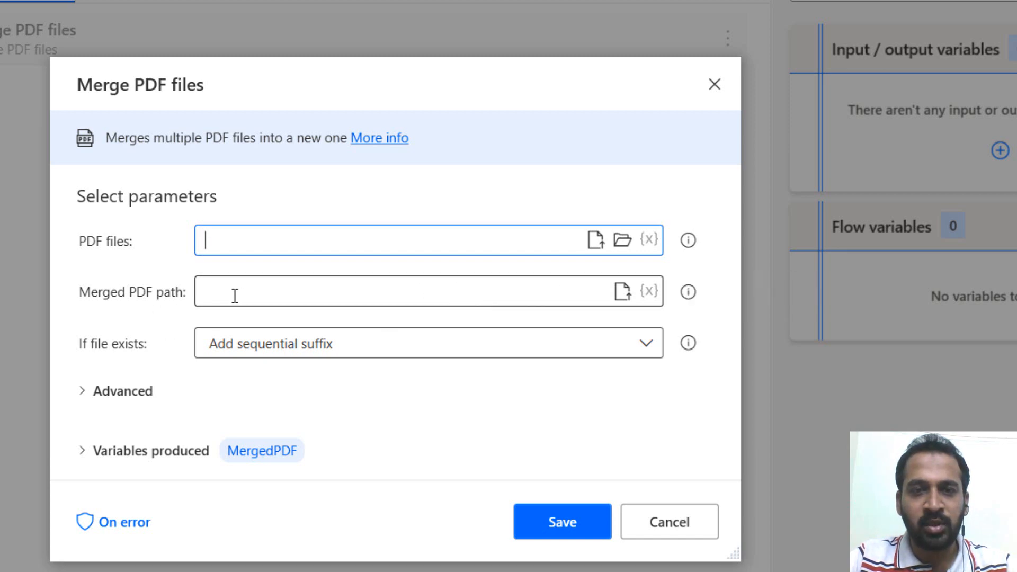
{"action": "mouse_move", "coordinate": [621, 240]}
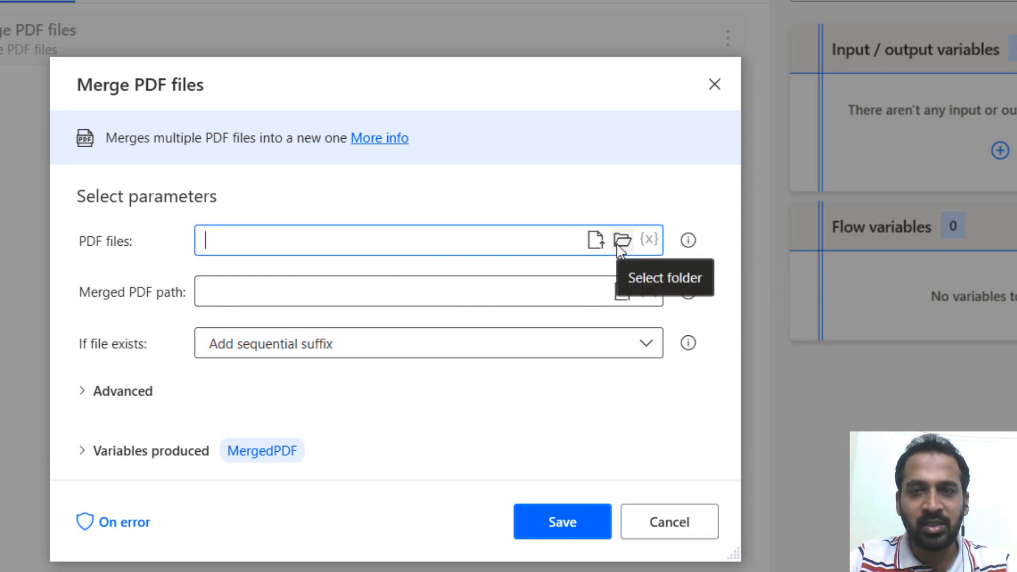
{"action": "mouse_move", "coordinate": [597, 243]}
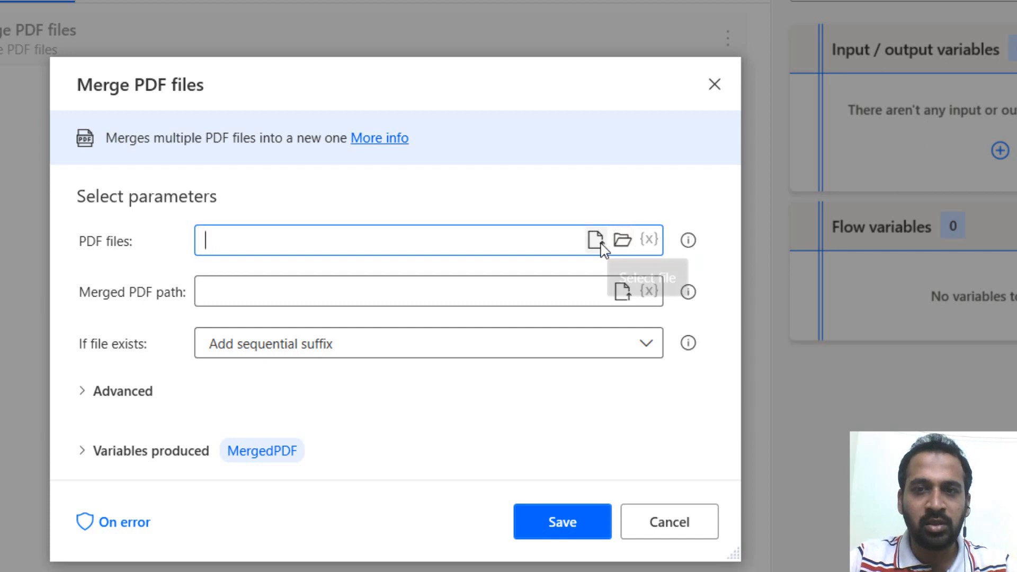
{"action": "mouse_move", "coordinate": [595, 240]}
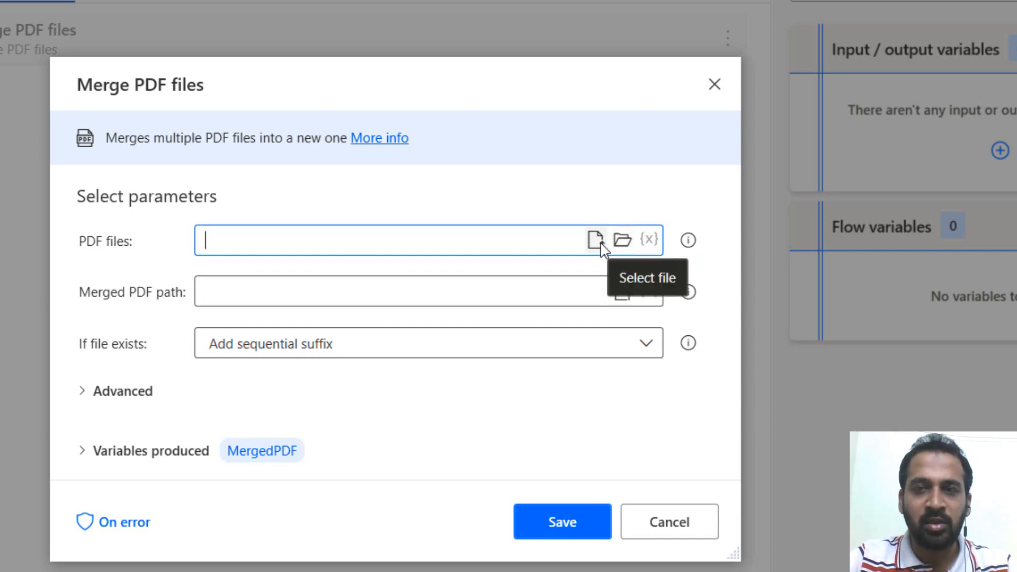
{"action": "mouse_move", "coordinate": [622, 241]}
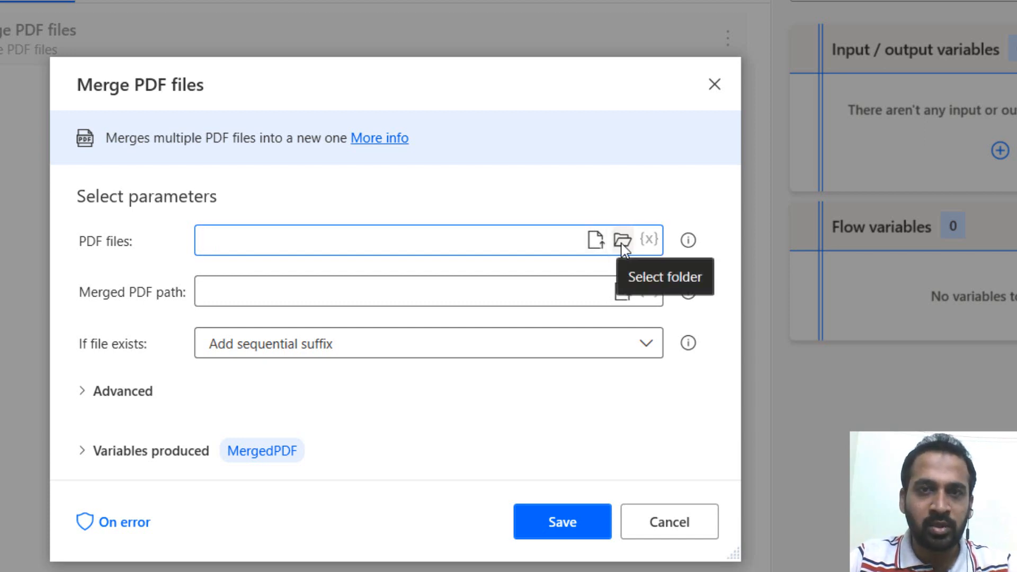
Step: Choose the folder '31. Power Automate' as the PDF files source
{"action": "left_click", "coordinate": [621, 240]}
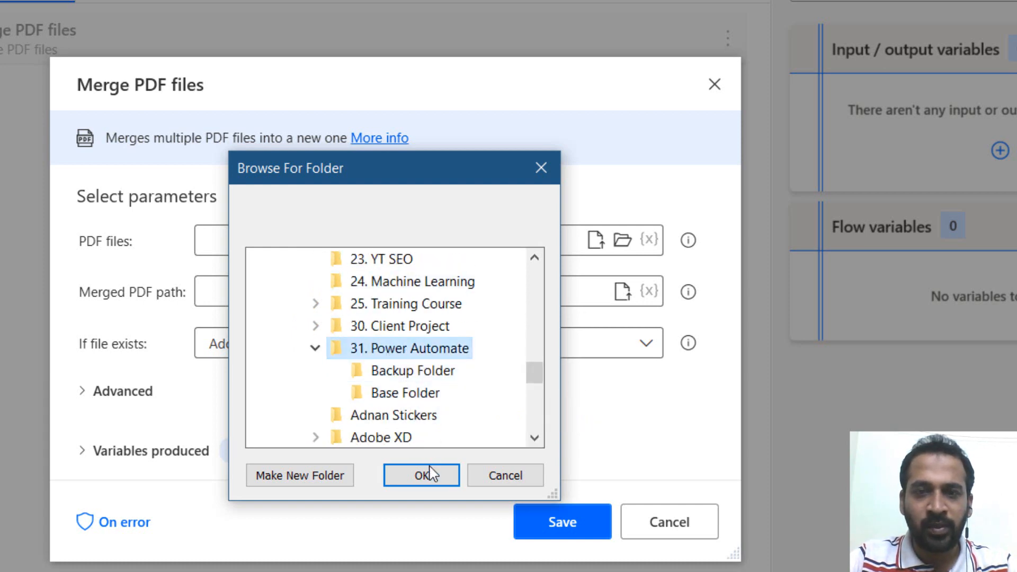
{"action": "left_click", "coordinate": [420, 475]}
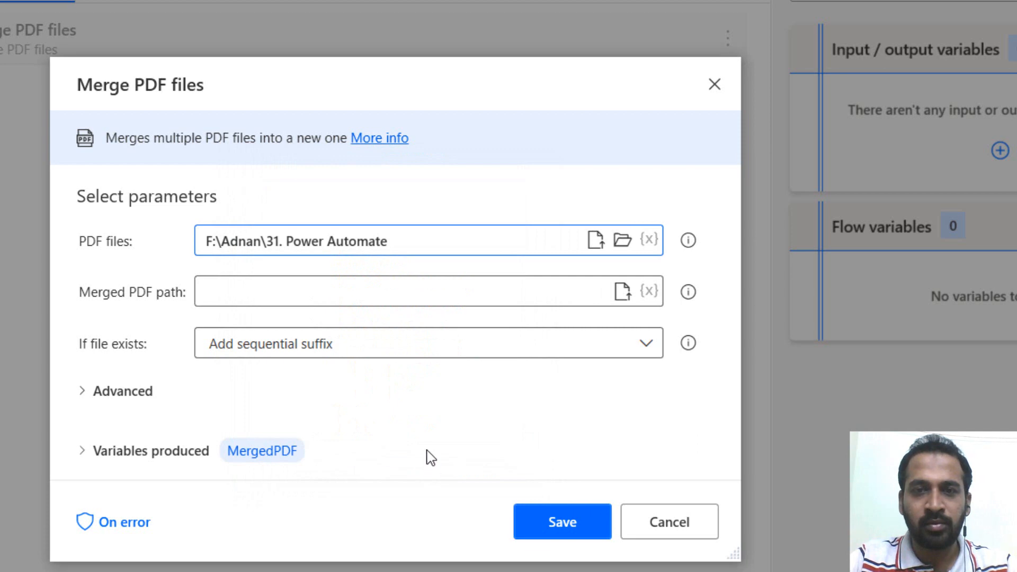
{"action": "mouse_move", "coordinate": [686, 240]}
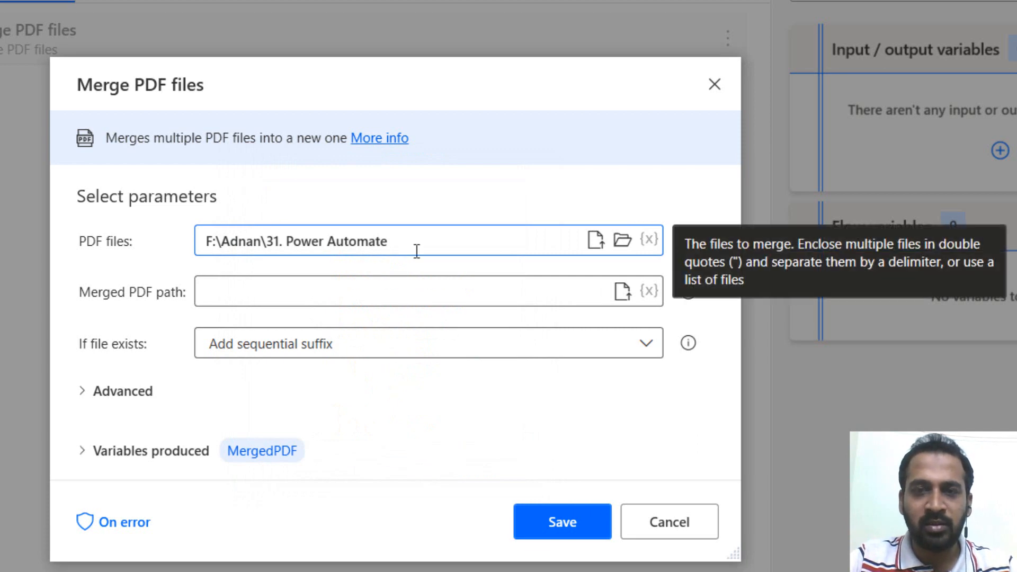
{"action": "key", "text": "alt+tab"}
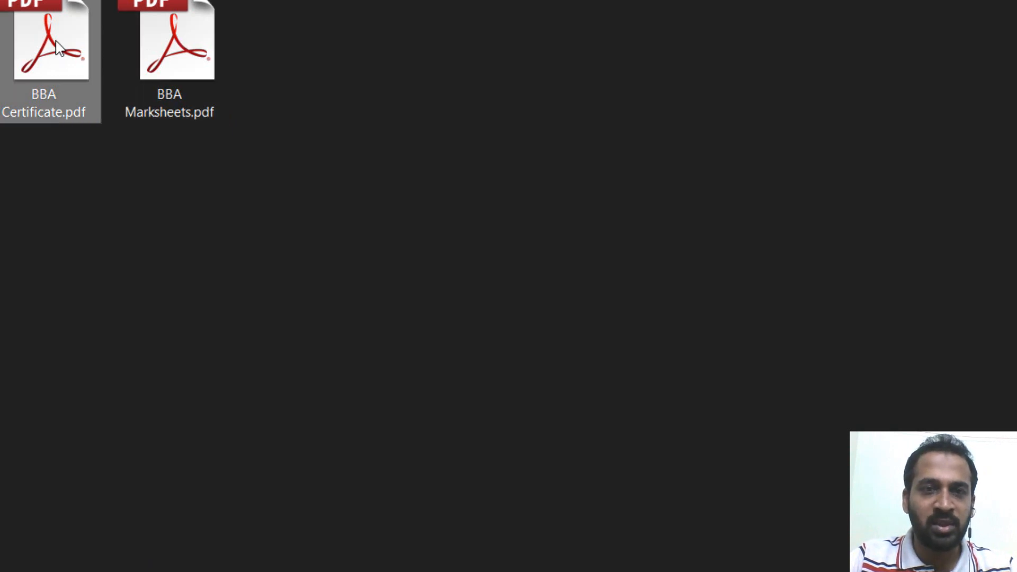
{"action": "mouse_move", "coordinate": [168, 39]}
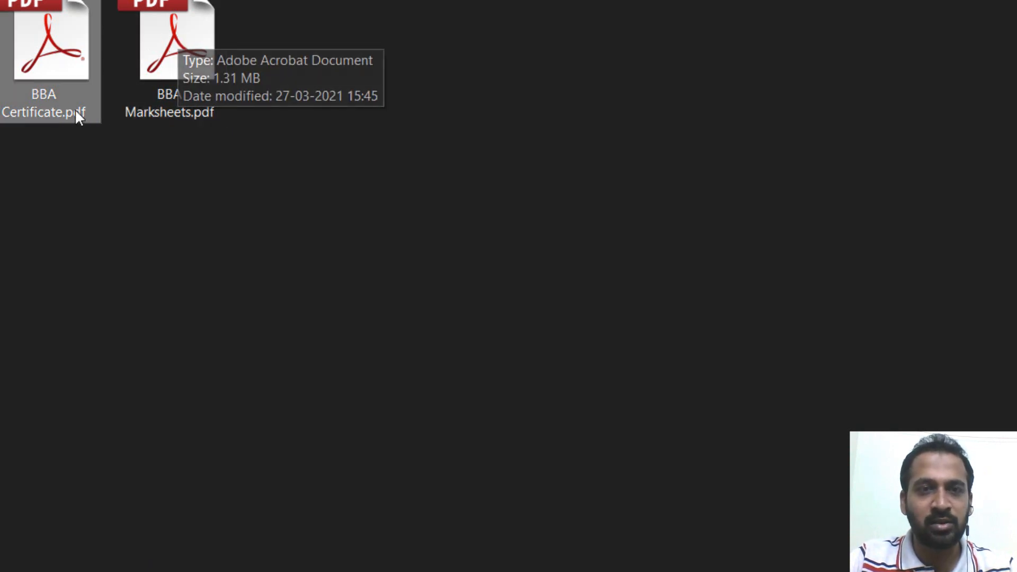
{"action": "mouse_move", "coordinate": [128, 44]}
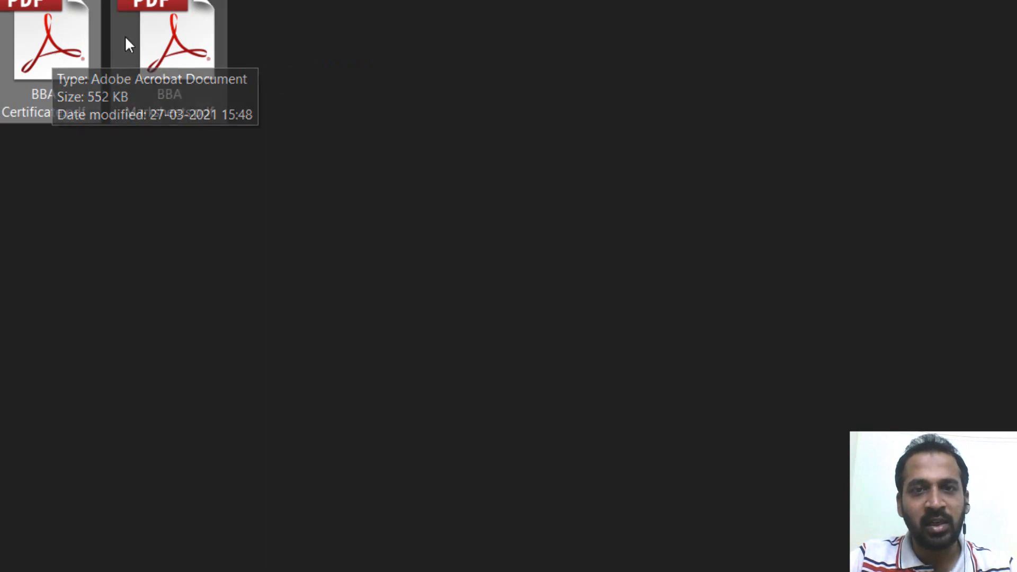
{"action": "mouse_move", "coordinate": [360, 107]}
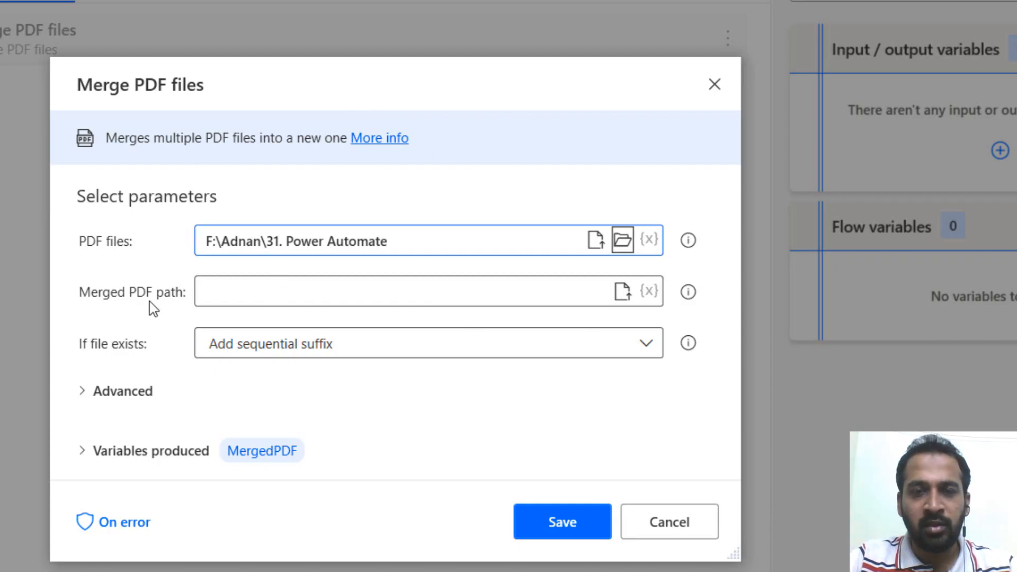
{"action": "mouse_move", "coordinate": [623, 292]}
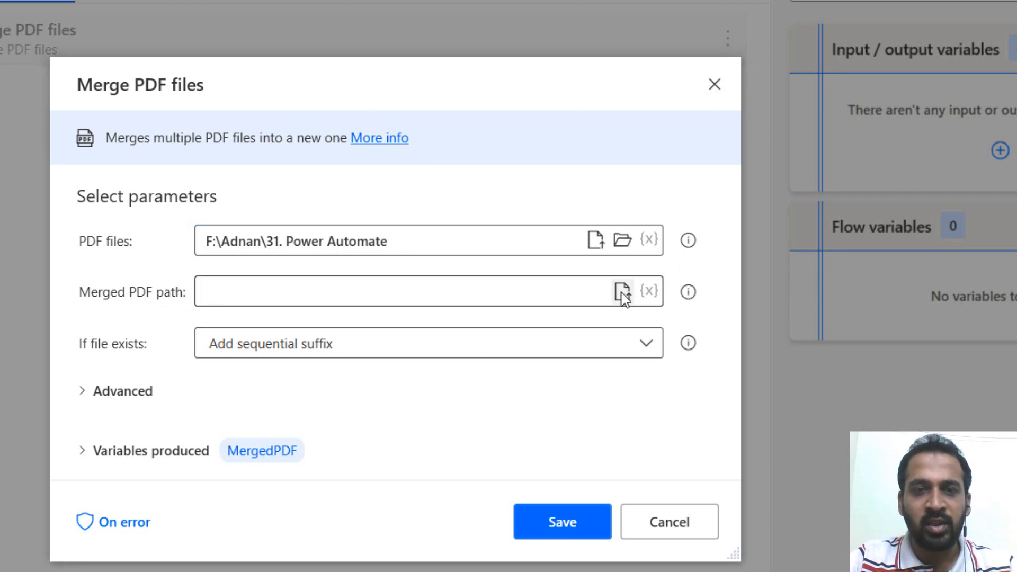
Step: Set the merged PDF path to F:\Adnan\31. Power Automate\BBL ALL.pdf
{"action": "left_click", "coordinate": [620, 291]}
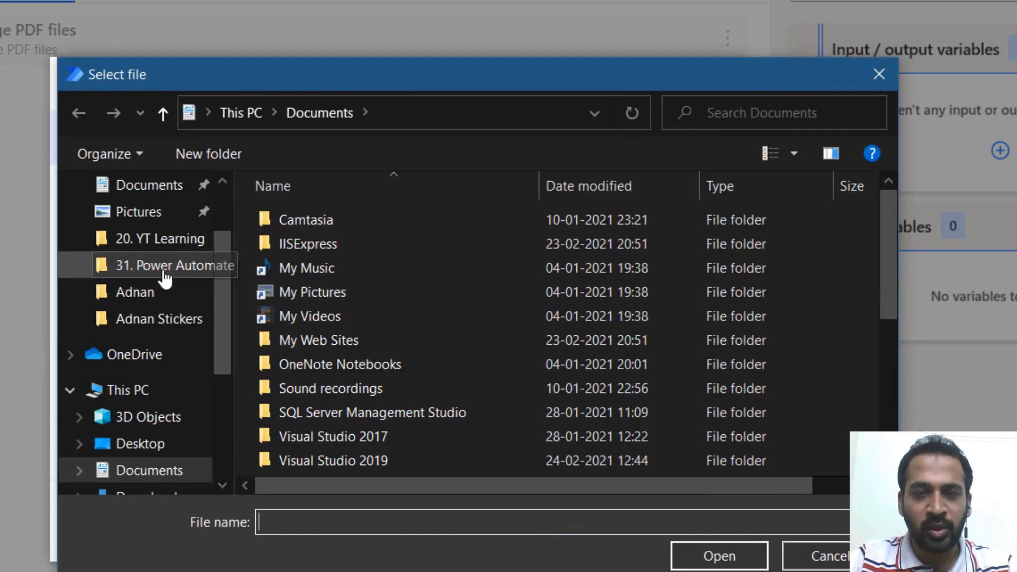
{"action": "double_click", "coordinate": [172, 265]}
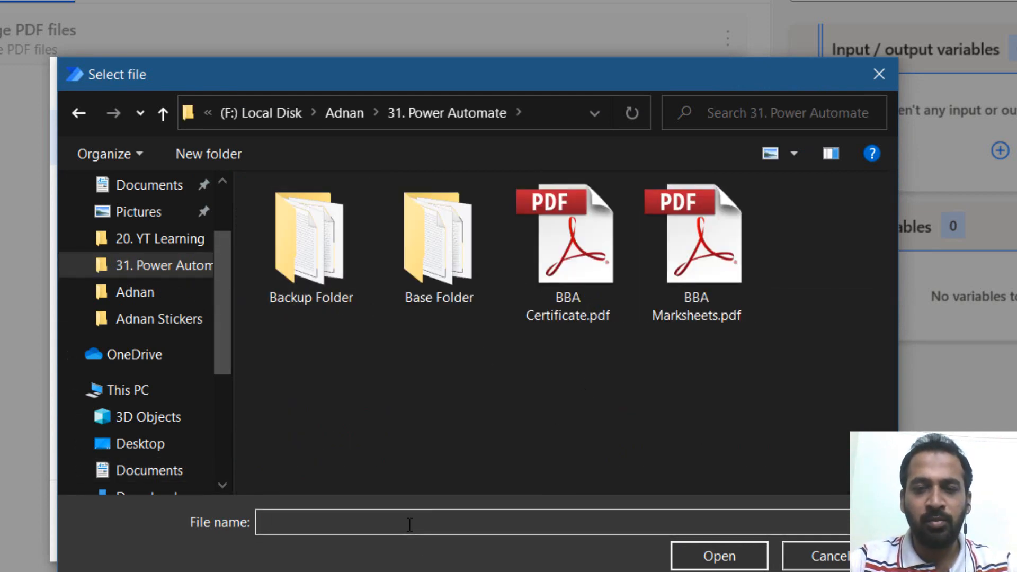
{"action": "type", "text": "BBL ALL"}
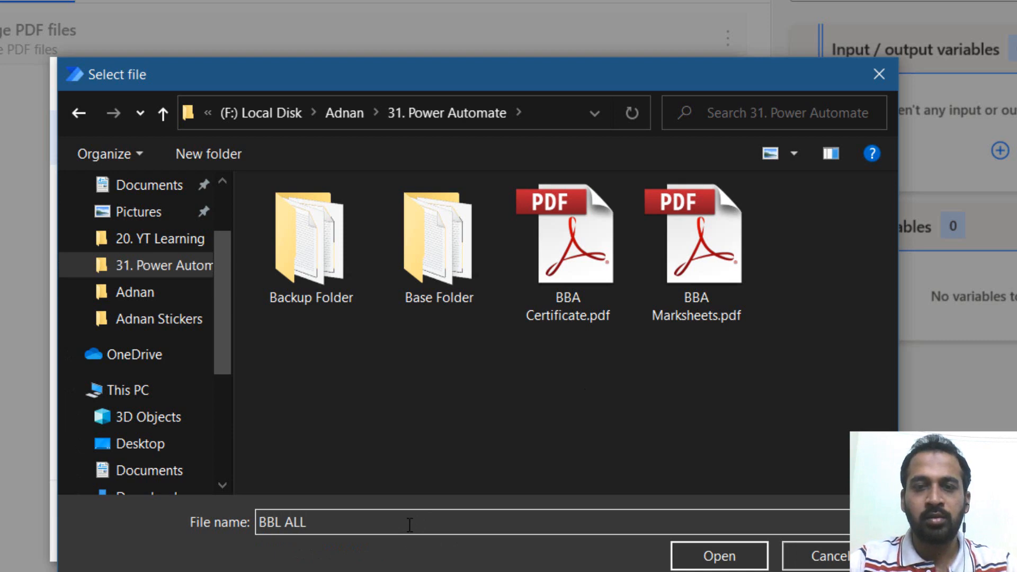
{"action": "type", "text": ".pdf"}
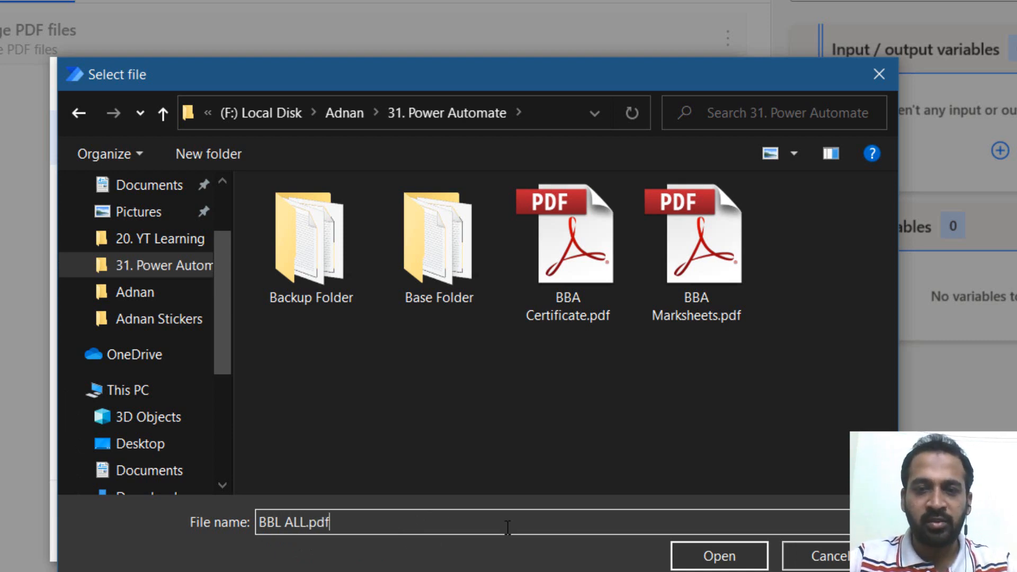
{"action": "left_click", "coordinate": [718, 556]}
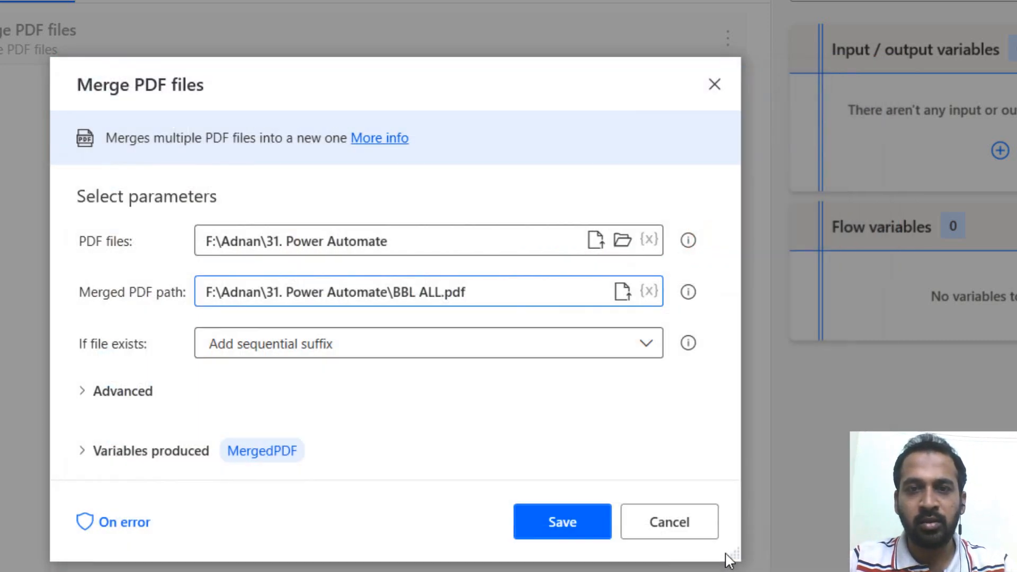
Step: Set the If file exists option to Overwrite
{"action": "left_click", "coordinate": [395, 292]}
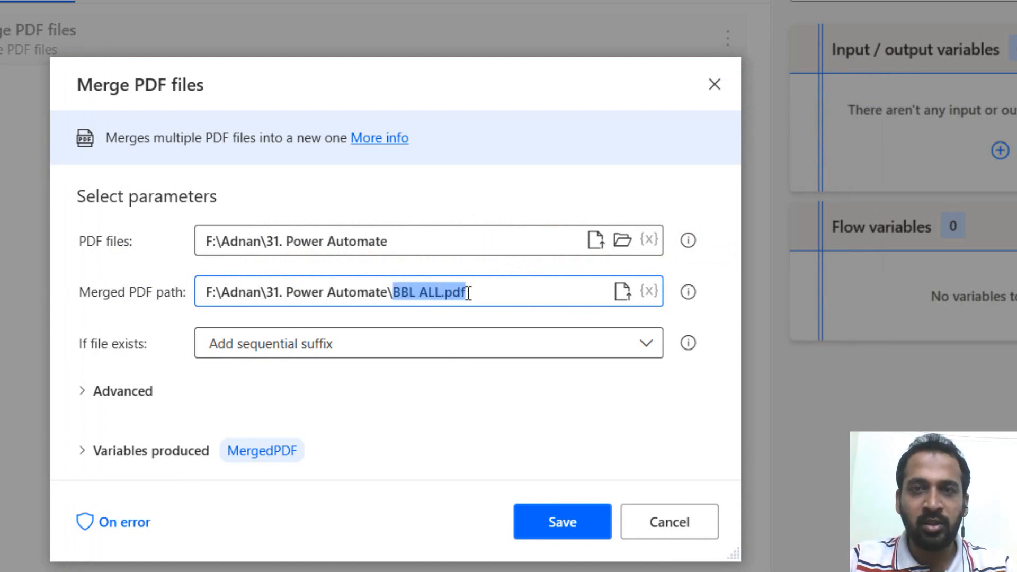
{"action": "mouse_move", "coordinate": [525, 427]}
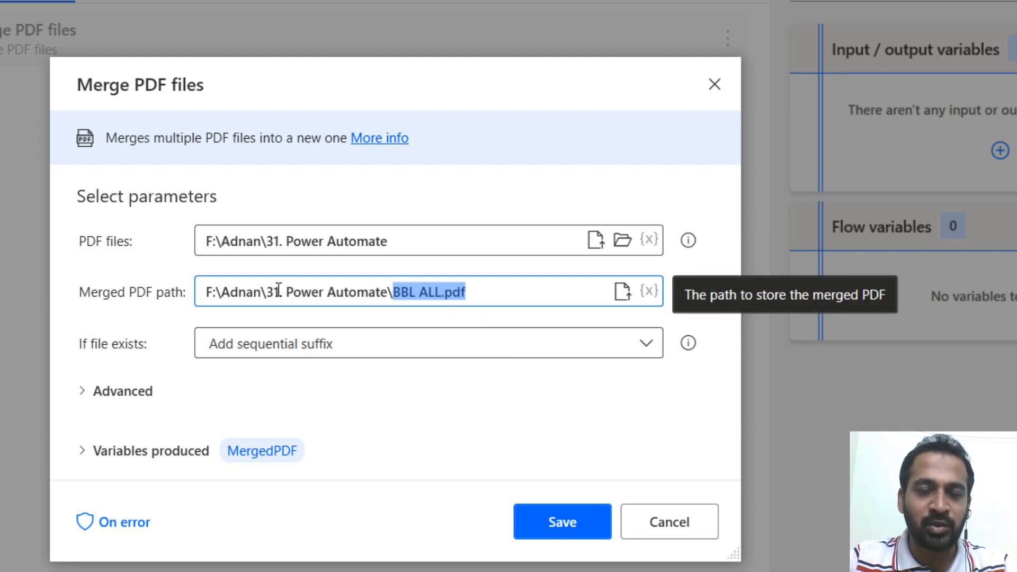
{"action": "mouse_move", "coordinate": [373, 205]}
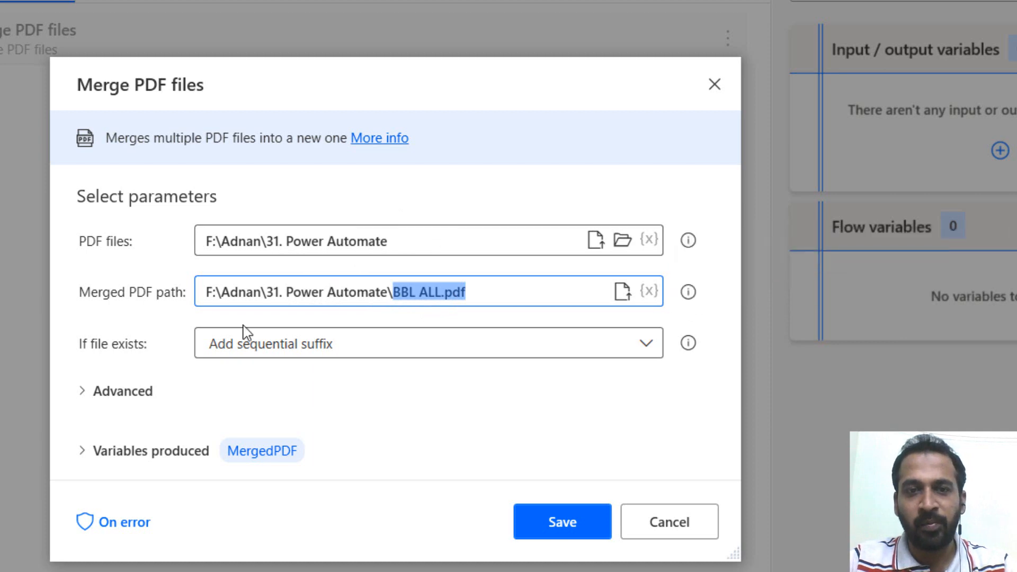
{"action": "mouse_move", "coordinate": [574, 361]}
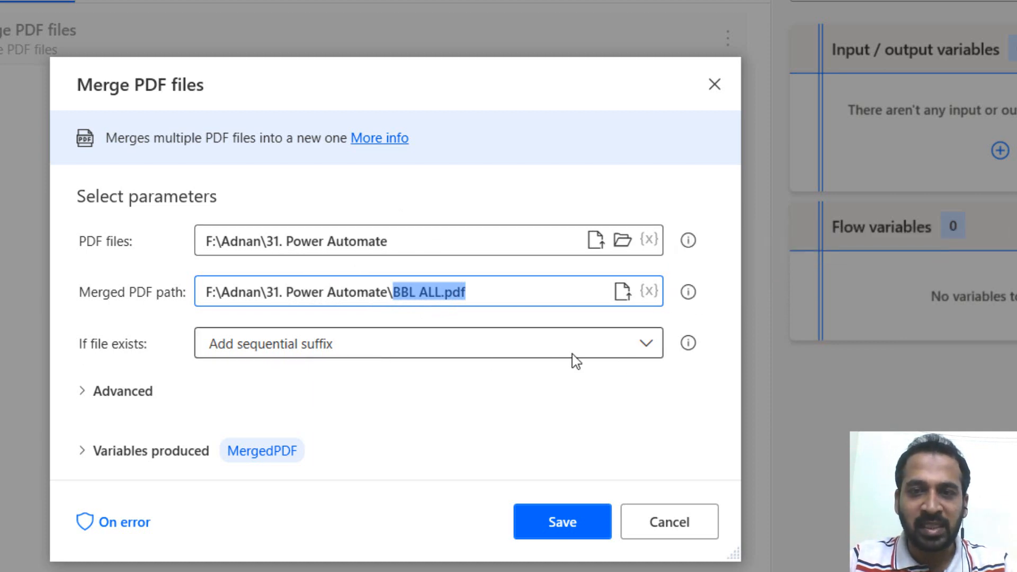
{"action": "mouse_move", "coordinate": [461, 360]}
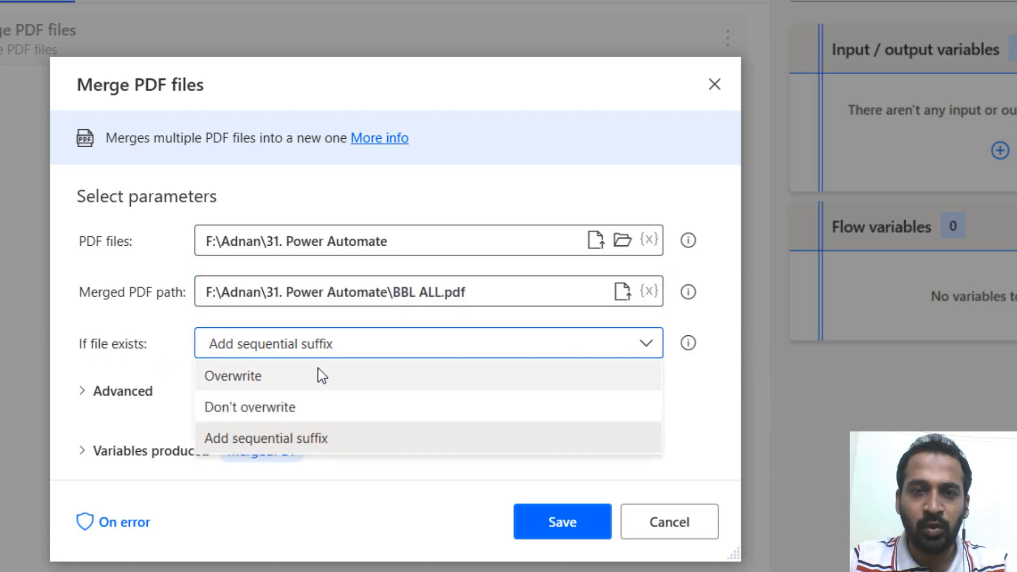
{"action": "mouse_move", "coordinate": [309, 378]}
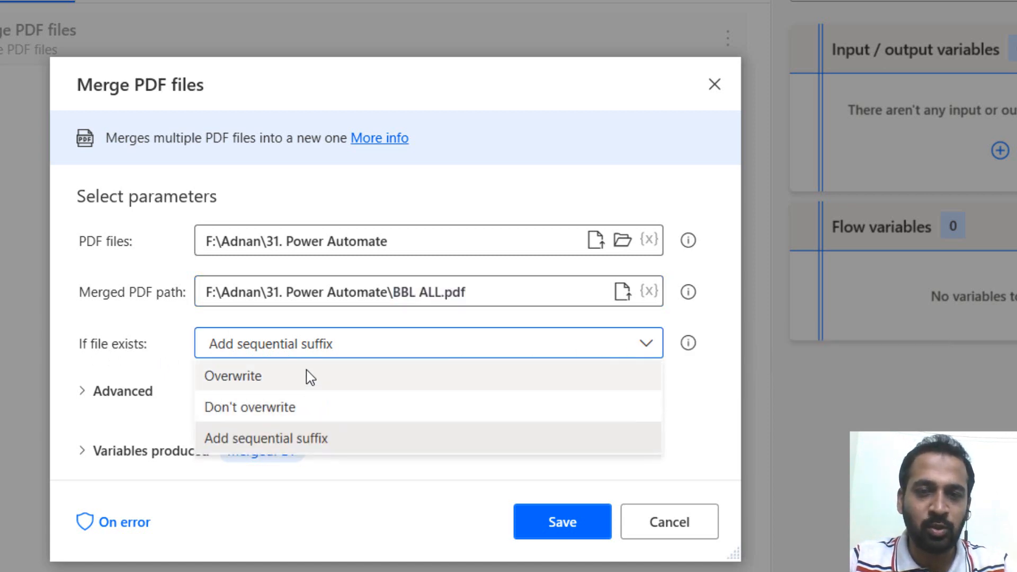
{"action": "left_click", "coordinate": [233, 376]}
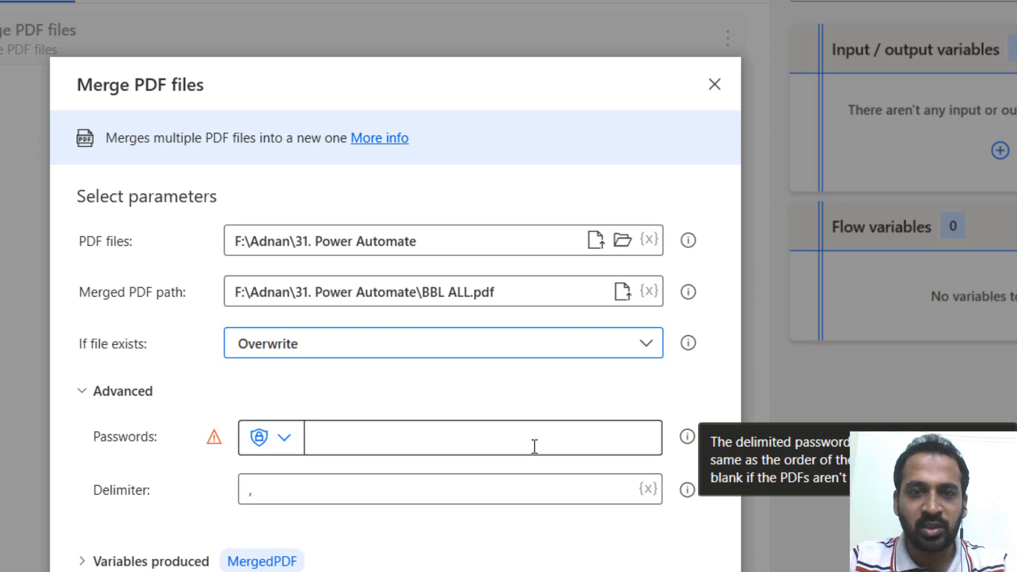
{"action": "mouse_move", "coordinate": [694, 464]}
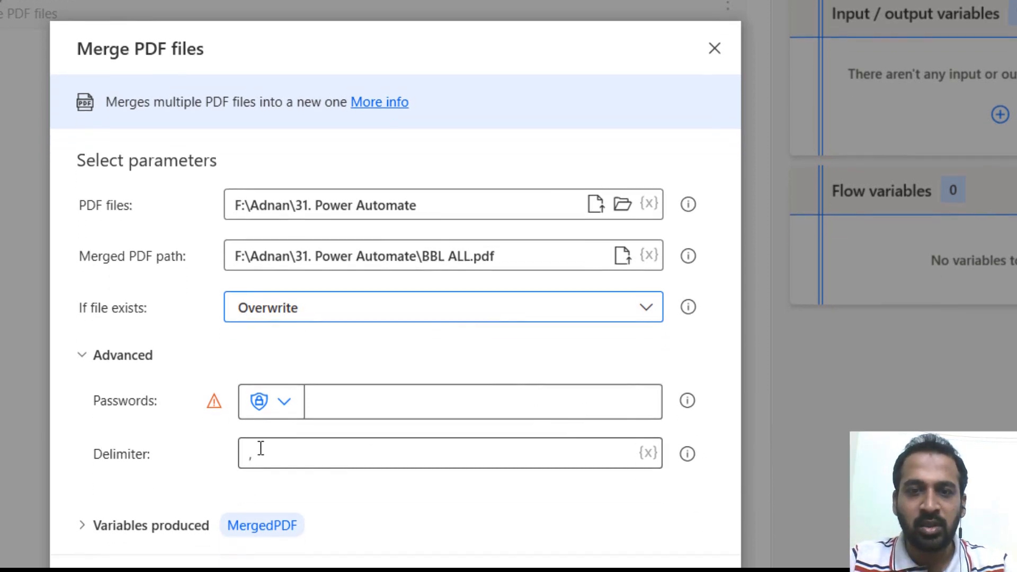
{"action": "scroll", "scroll_direction": "down", "scroll_amount": 3}
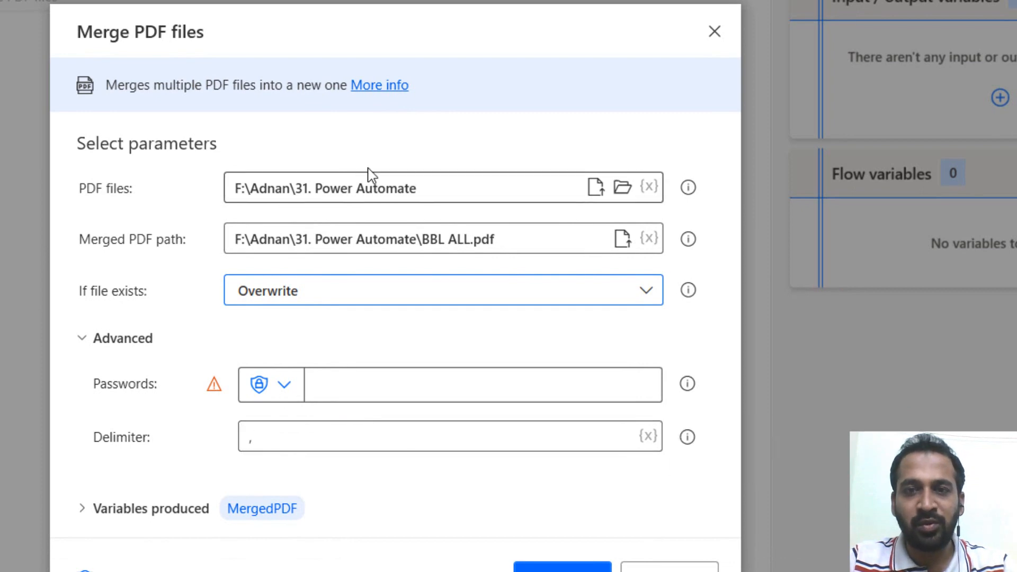
{"action": "mouse_move", "coordinate": [376, 367]}
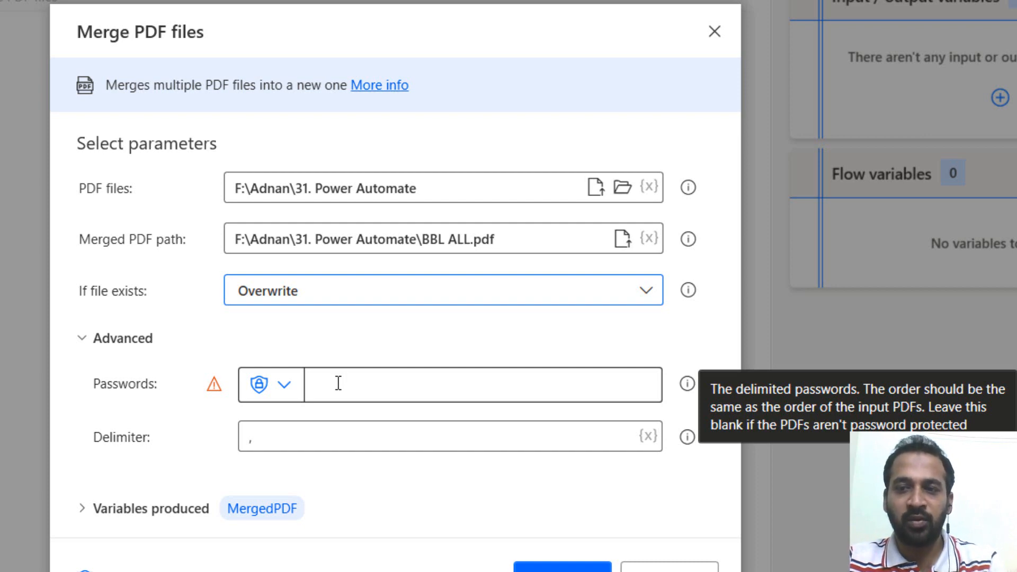
{"action": "mouse_move", "coordinate": [686, 385]}
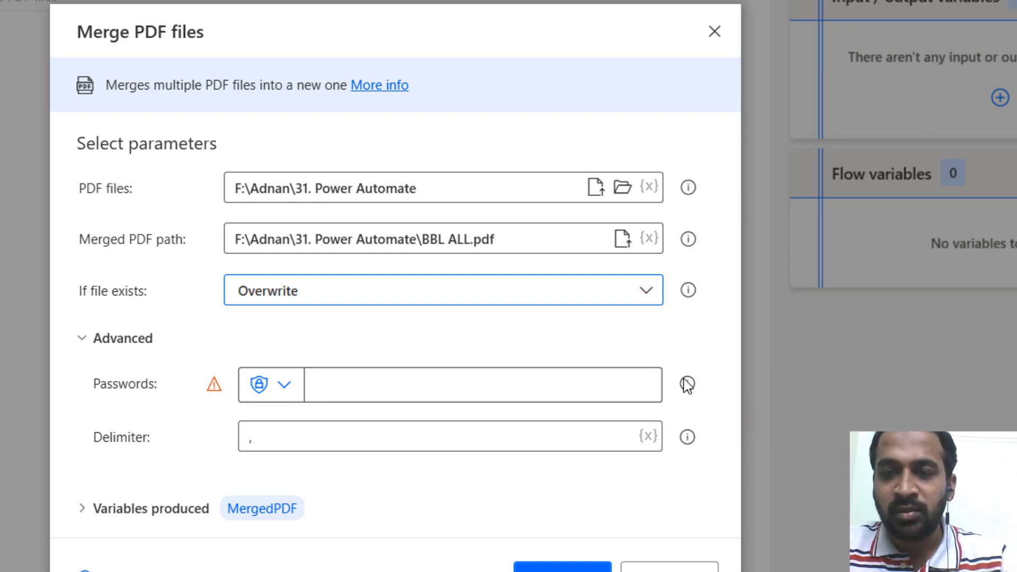
{"action": "mouse_move", "coordinate": [687, 384]}
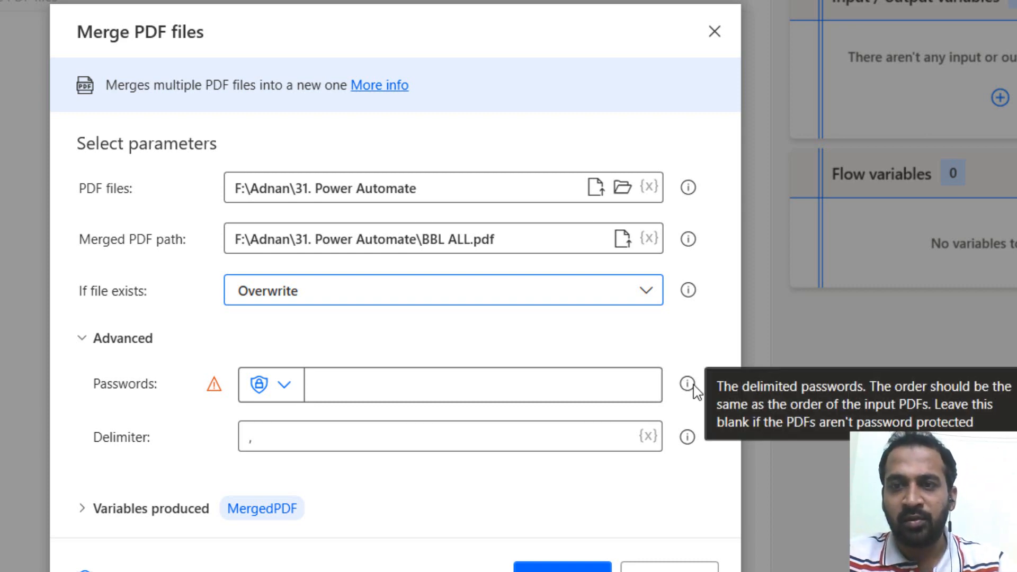
{"action": "left_click", "coordinate": [115, 338]}
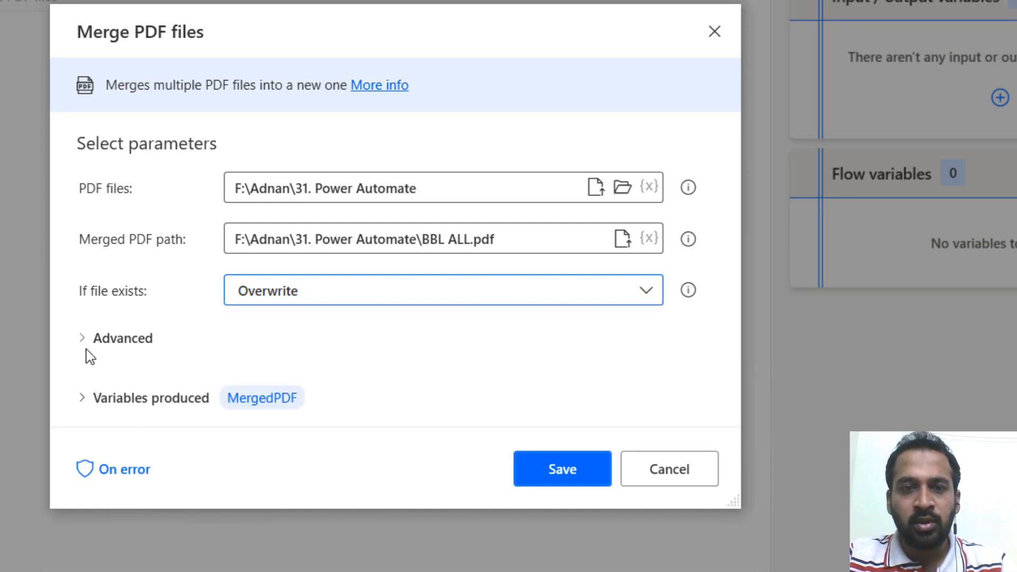
{"action": "mouse_move", "coordinate": [524, 427]}
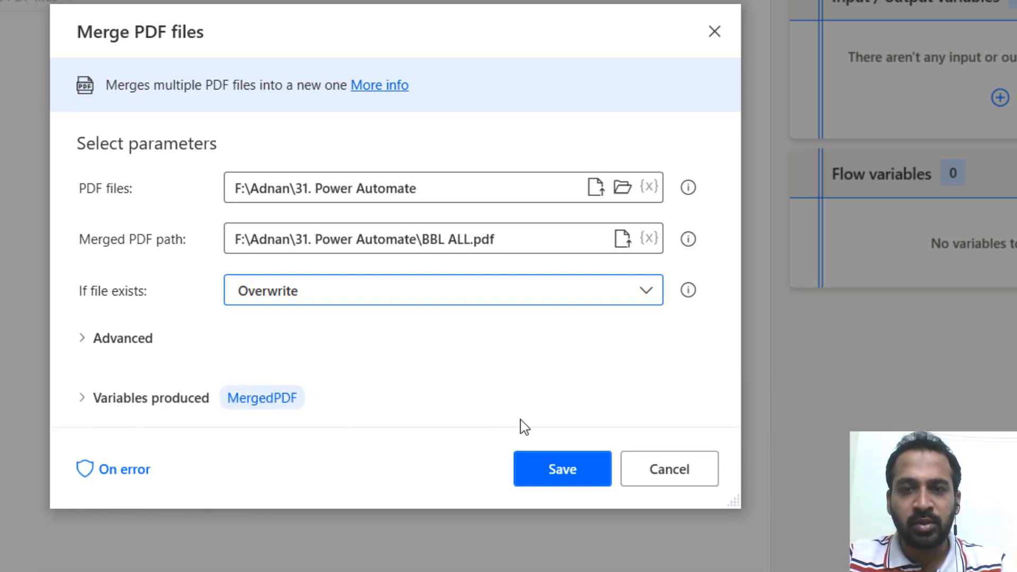
{"action": "mouse_move", "coordinate": [154, 479]}
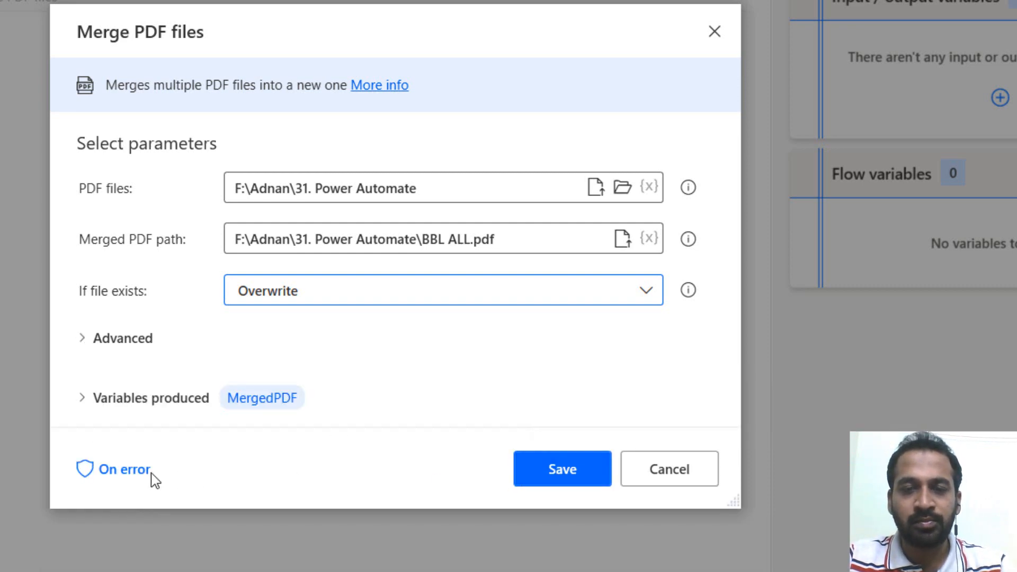
{"action": "mouse_move", "coordinate": [373, 387]}
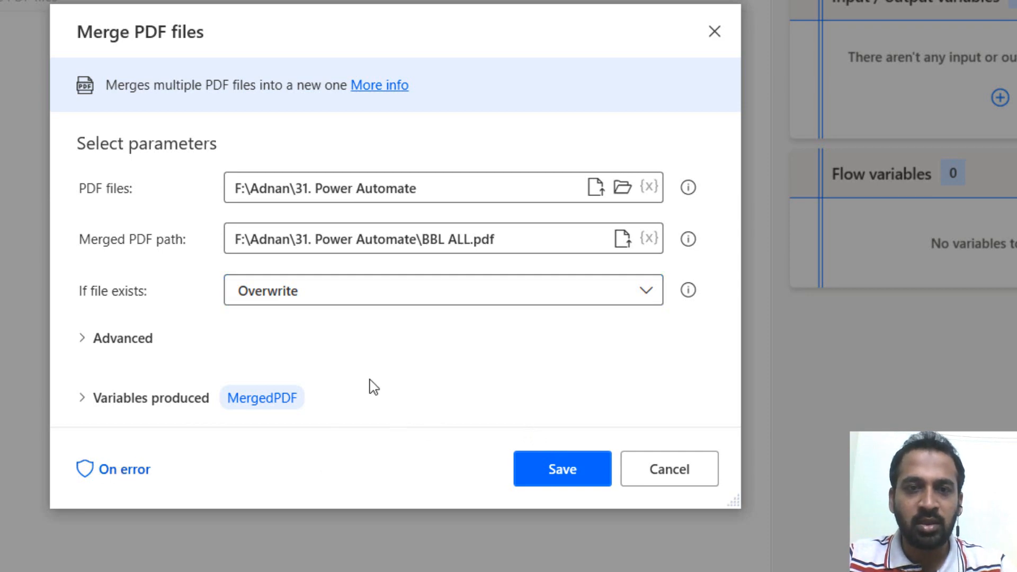
{"action": "left_click", "coordinate": [124, 468]}
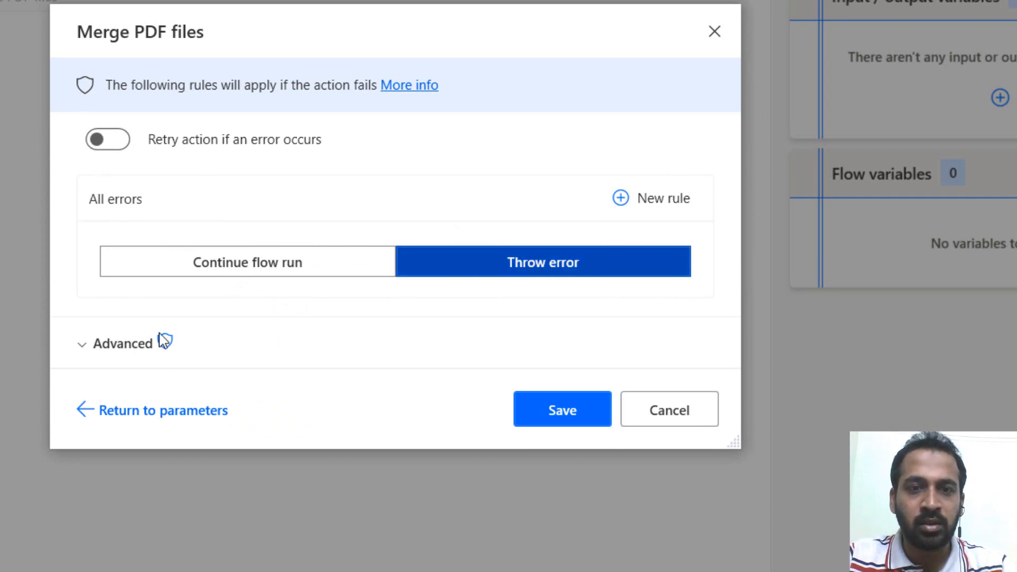
{"action": "left_click", "coordinate": [163, 410]}
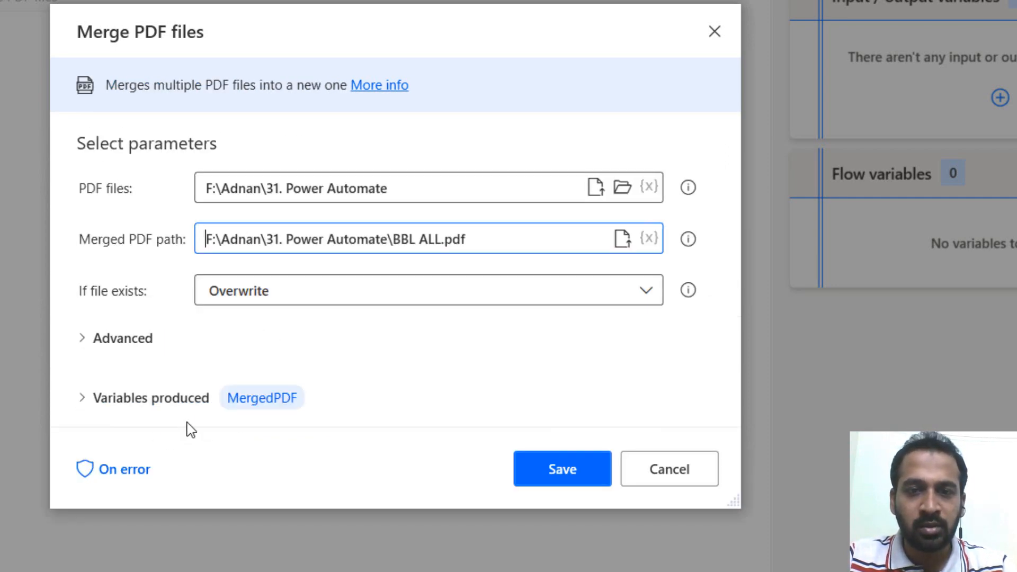
Step: Save the Merge PDF files action and run the flow, hitting a path error
{"action": "left_click", "coordinate": [562, 468]}
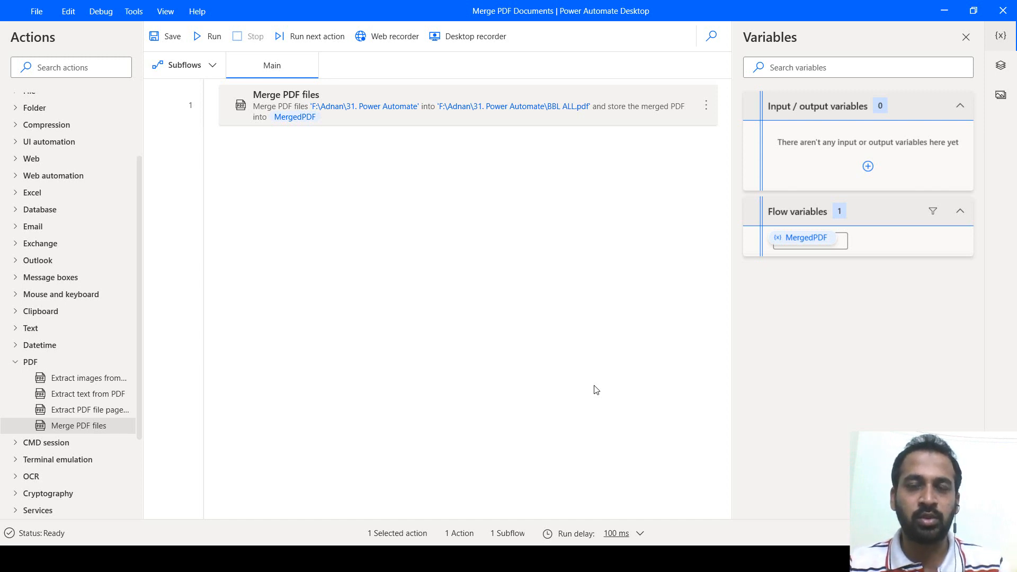
{"action": "mouse_move", "coordinate": [283, 237]}
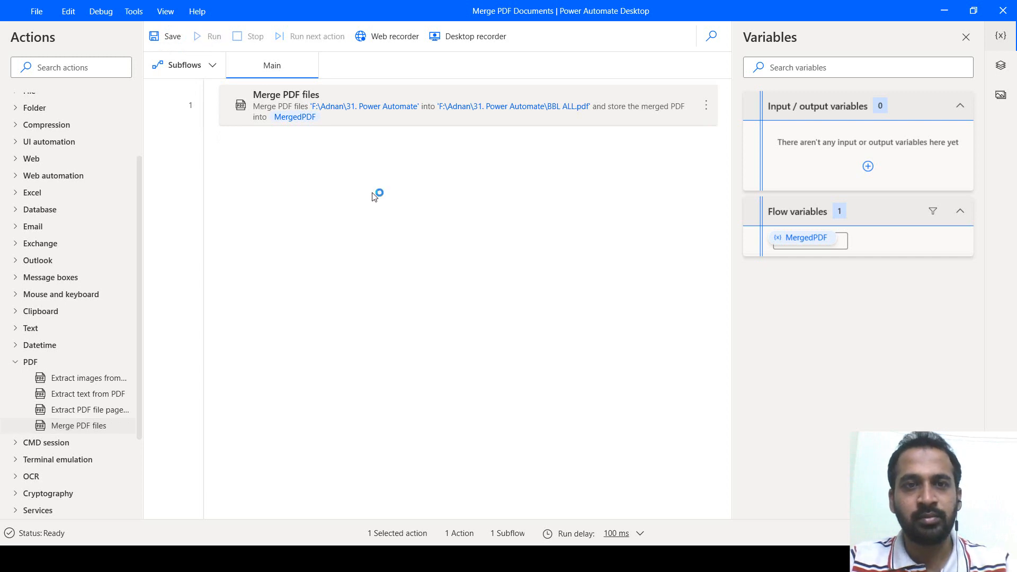
{"action": "left_click", "coordinate": [213, 35]}
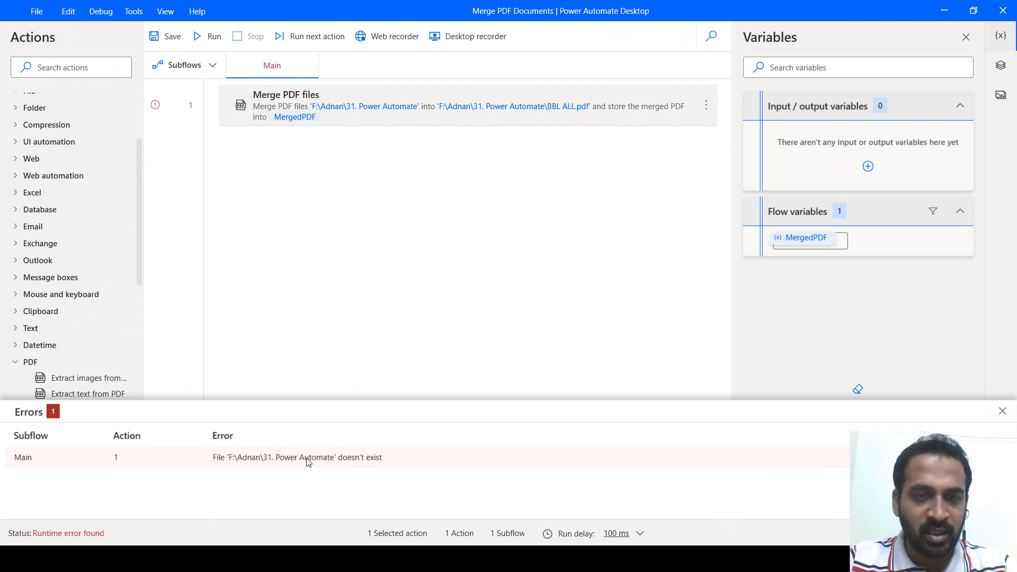
{"action": "mouse_move", "coordinate": [355, 464]}
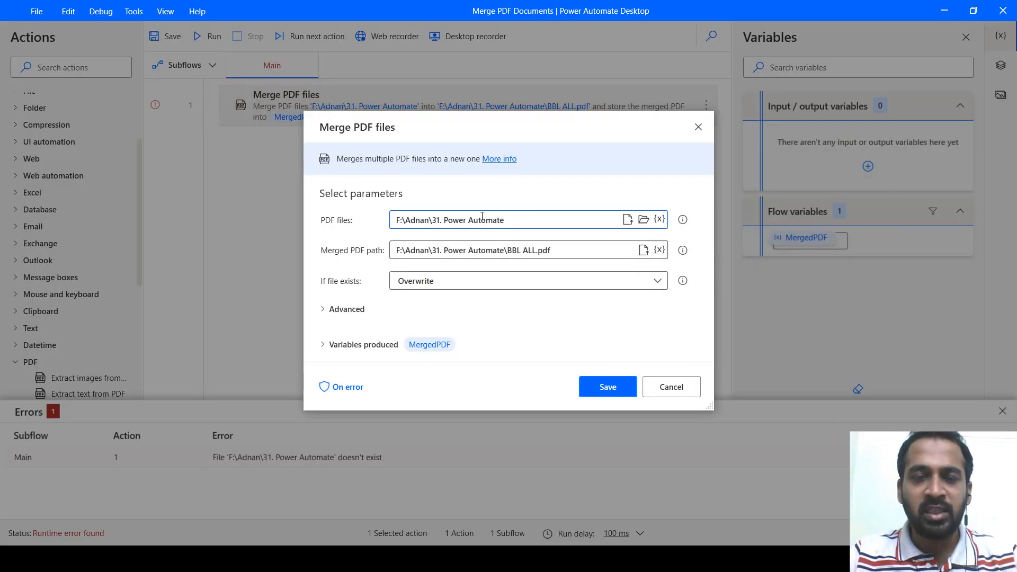
{"action": "mouse_move", "coordinate": [670, 386]}
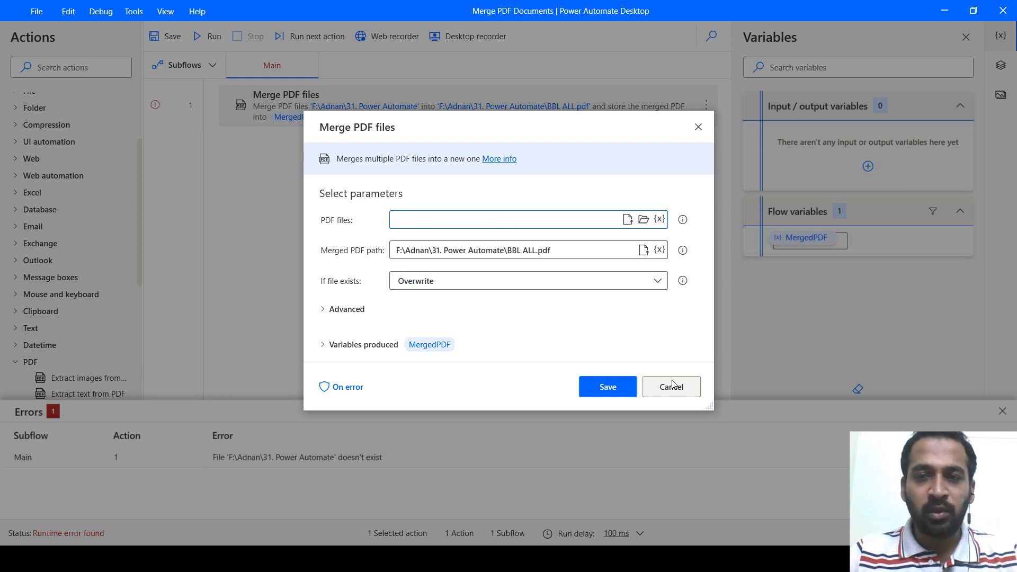
{"action": "mouse_move", "coordinate": [627, 219]}
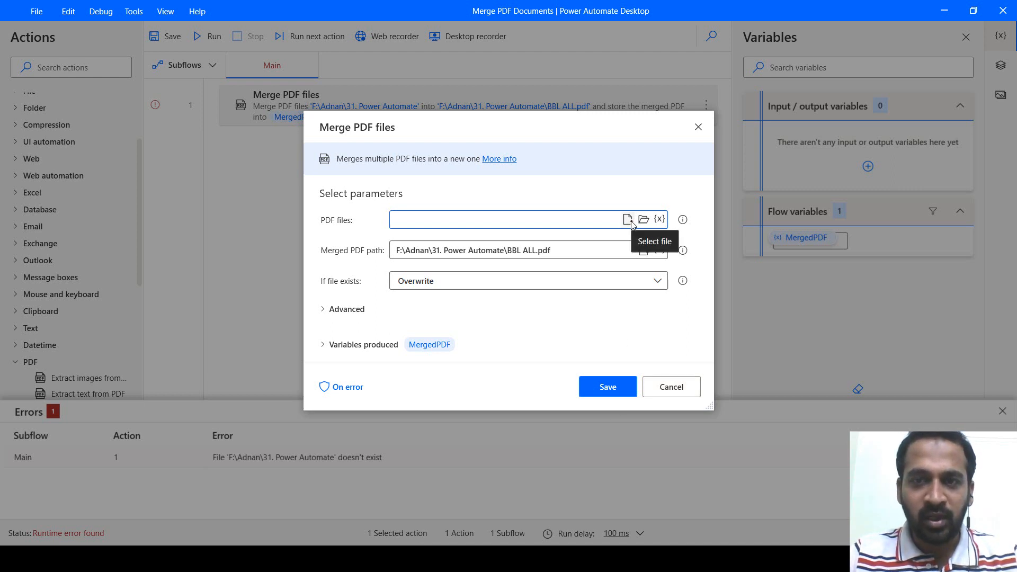
Step: Select BBA Certificate.pdf and BBA Marksheets.pdf as the files to merge
{"action": "left_click", "coordinate": [627, 220]}
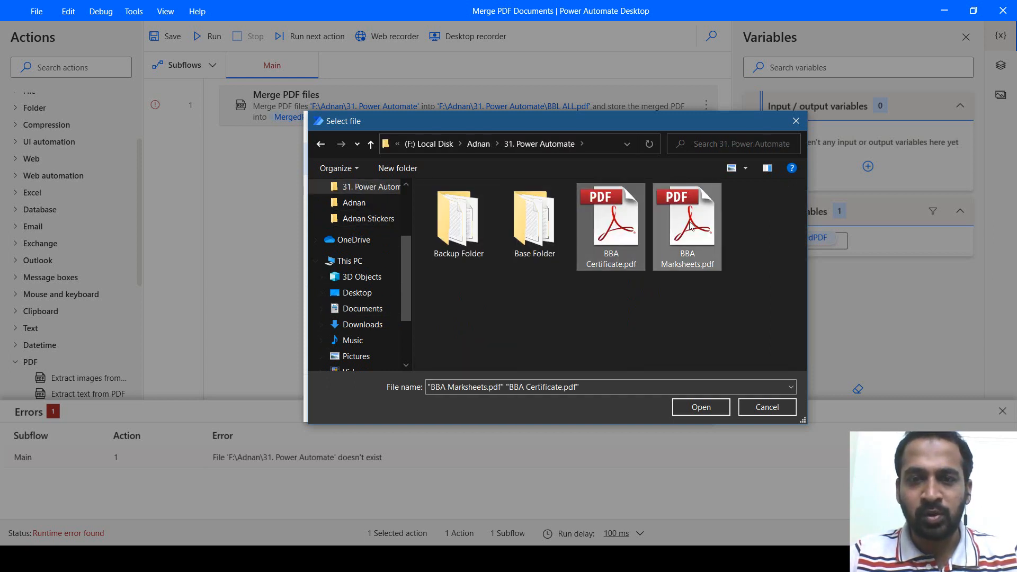
{"action": "mouse_move", "coordinate": [687, 247]}
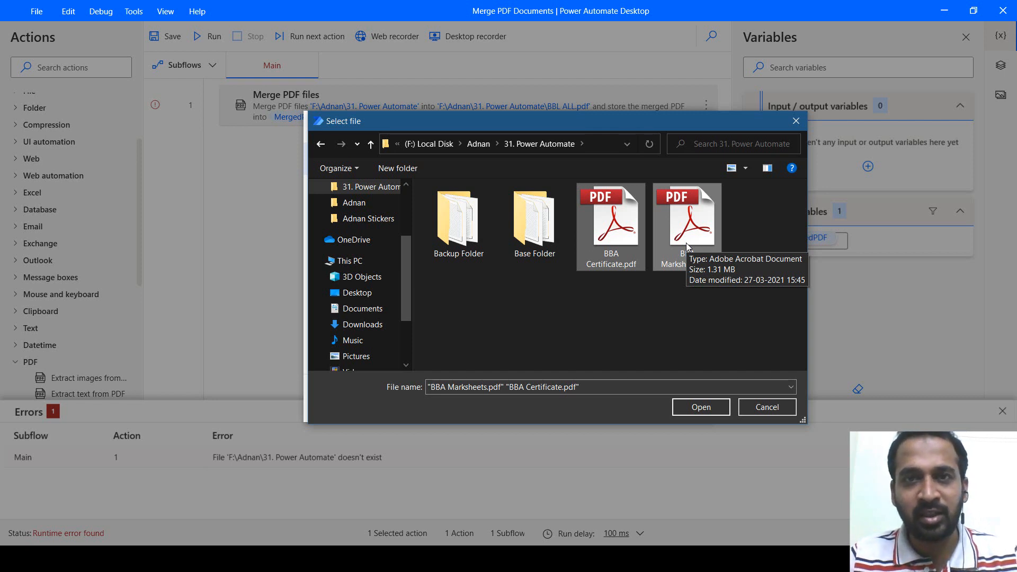
{"action": "mouse_move", "coordinate": [692, 249]}
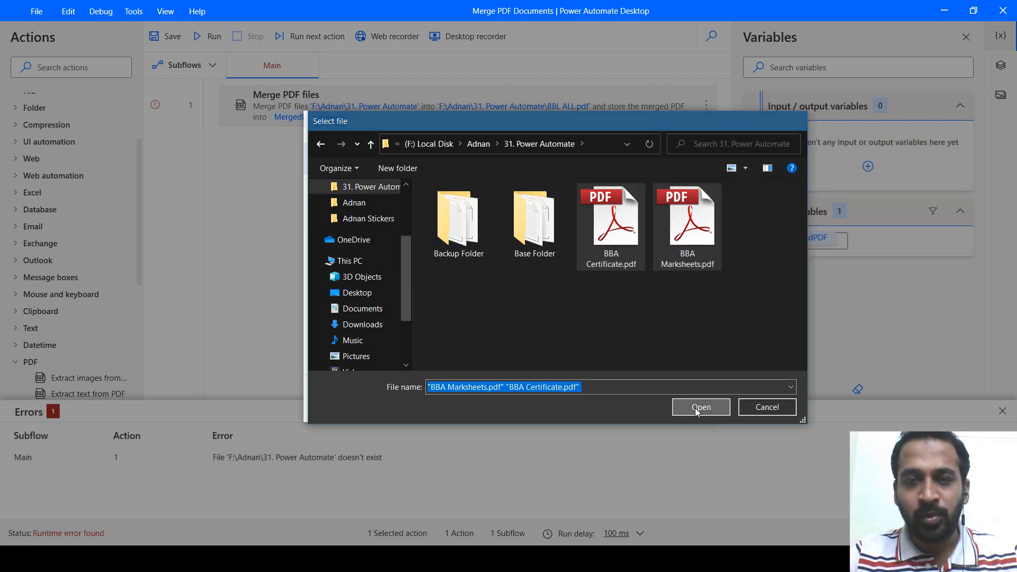
{"action": "left_click", "coordinate": [699, 407]}
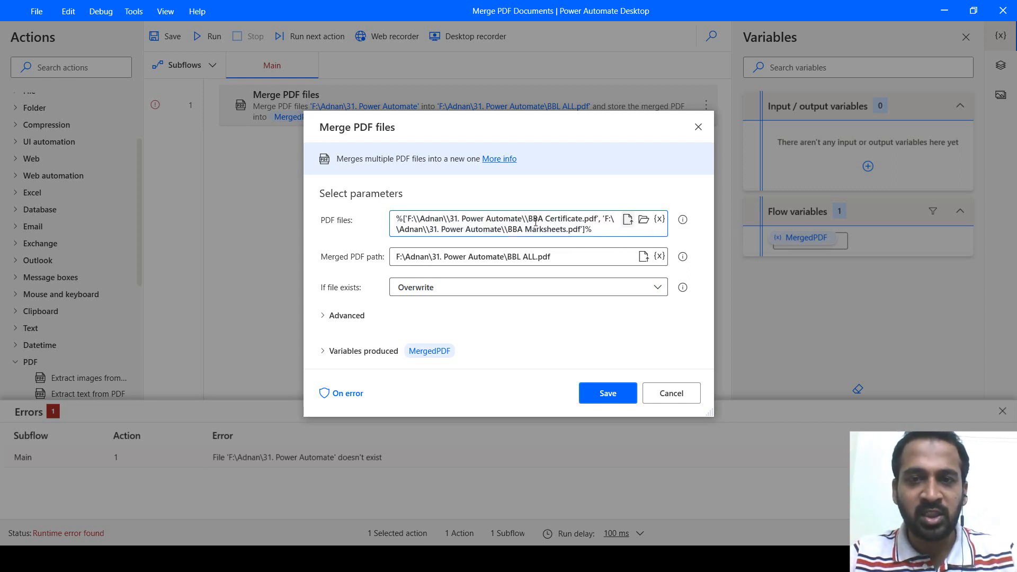
{"action": "triple_click", "coordinate": [504, 220]}
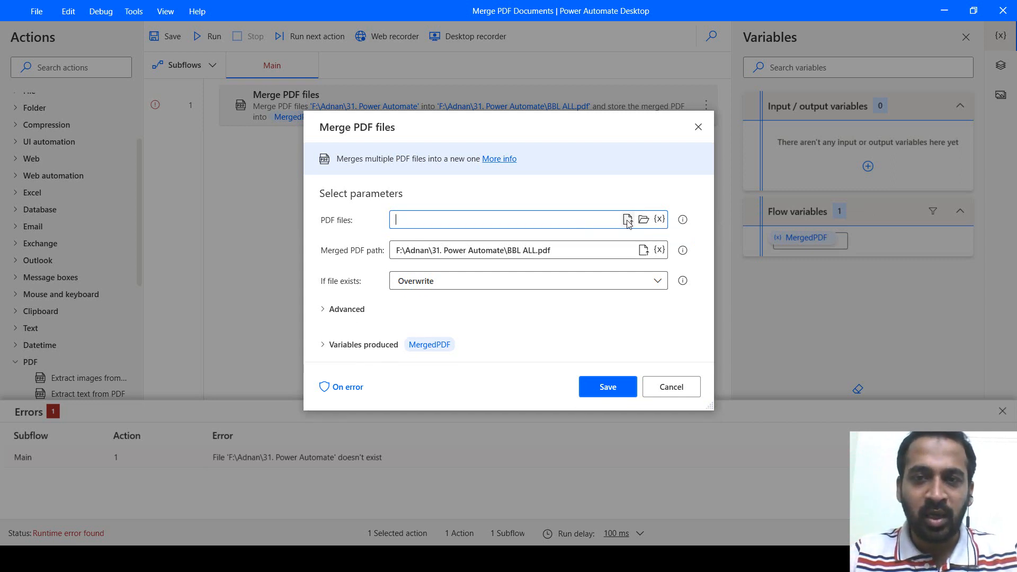
{"action": "left_click", "coordinate": [626, 220]}
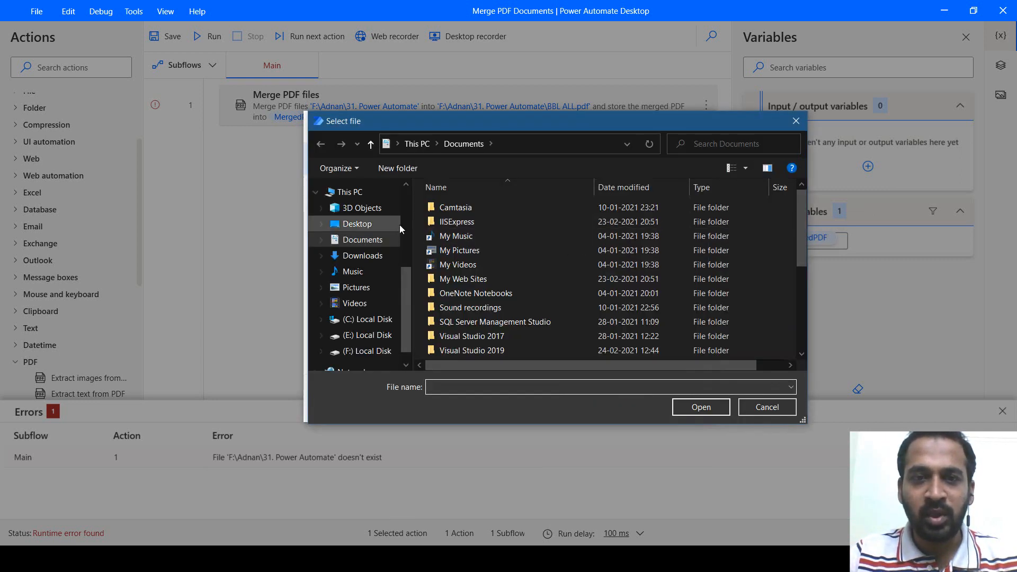
{"action": "left_click", "coordinate": [378, 219]}
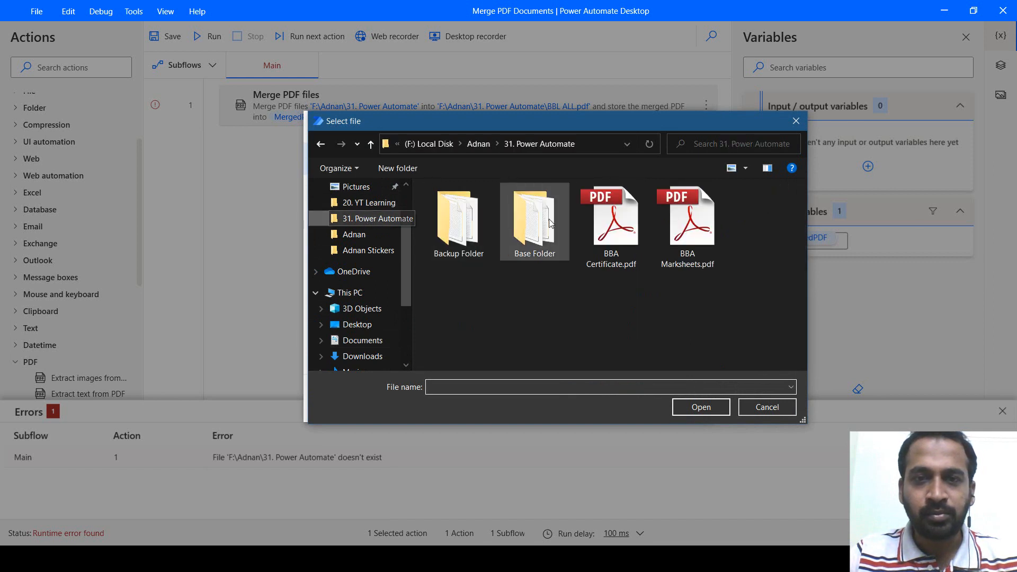
{"action": "left_click", "coordinate": [686, 221]}
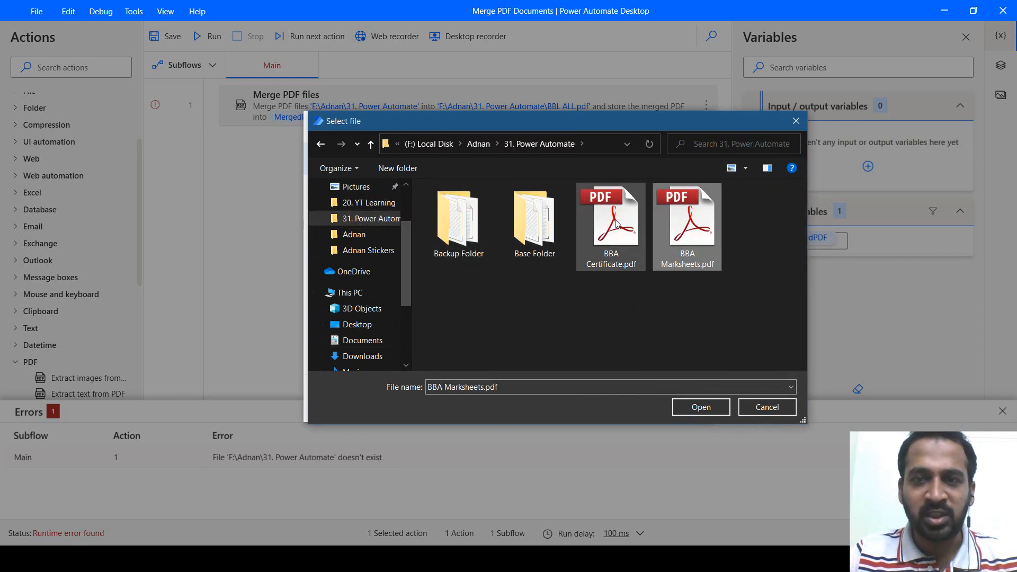
{"action": "left_click", "coordinate": [610, 217]}
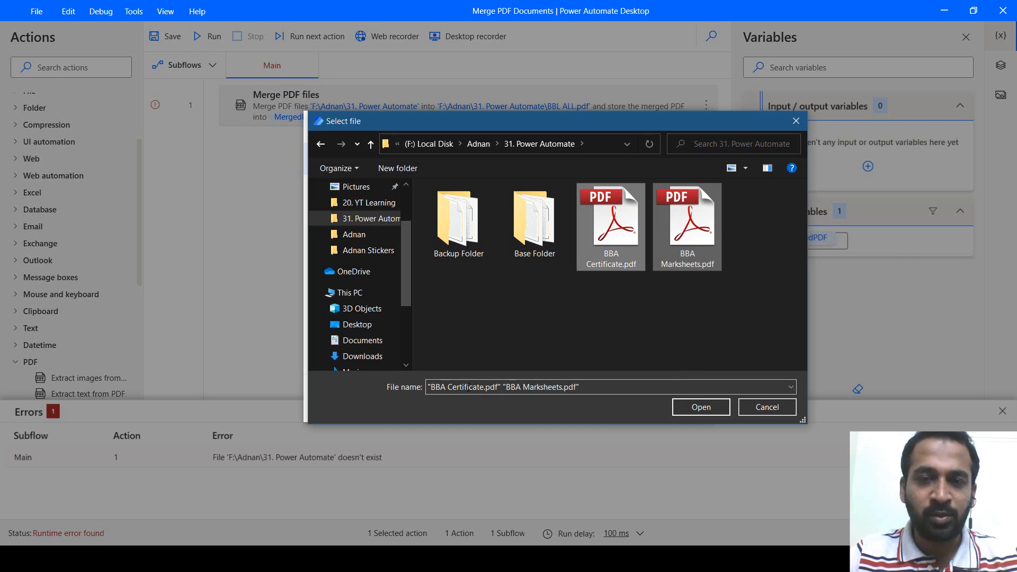
{"action": "left_click", "coordinate": [699, 406]}
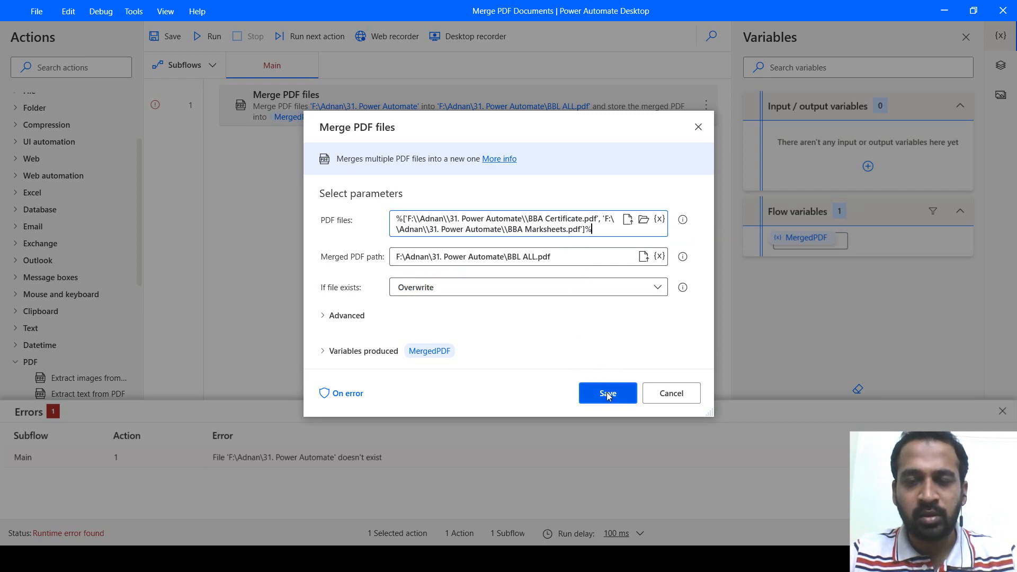
Step: Save the two-file merge action, run the flow, and view the folder
{"action": "left_click", "coordinate": [606, 393]}
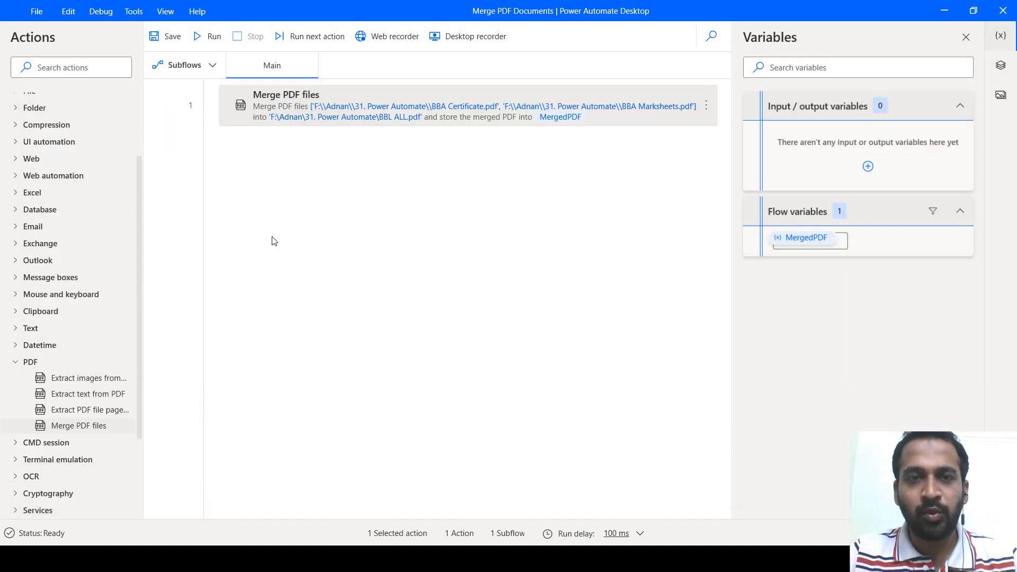
{"action": "key", "text": "alt+tab"}
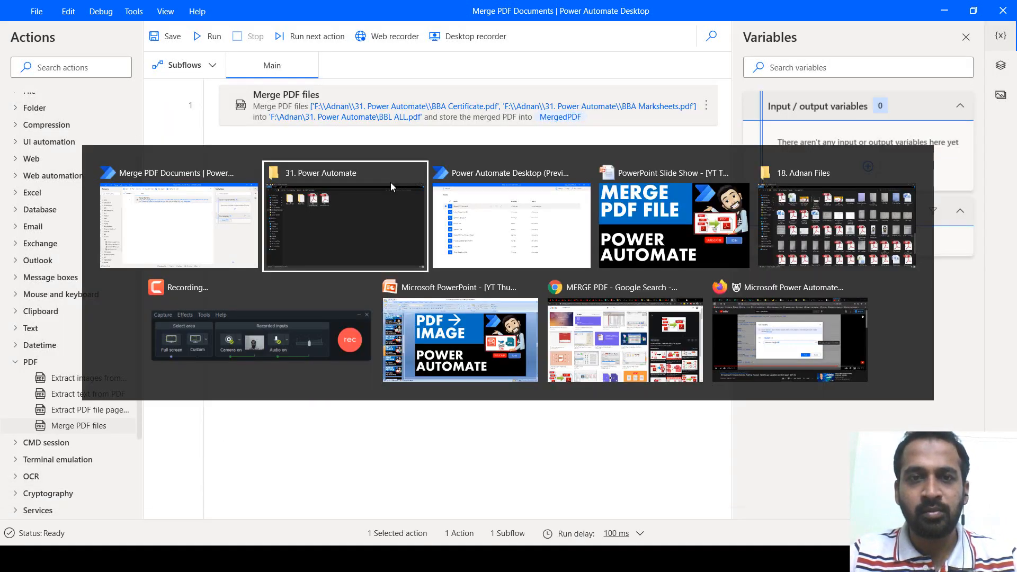
{"action": "left_click", "coordinate": [344, 216]}
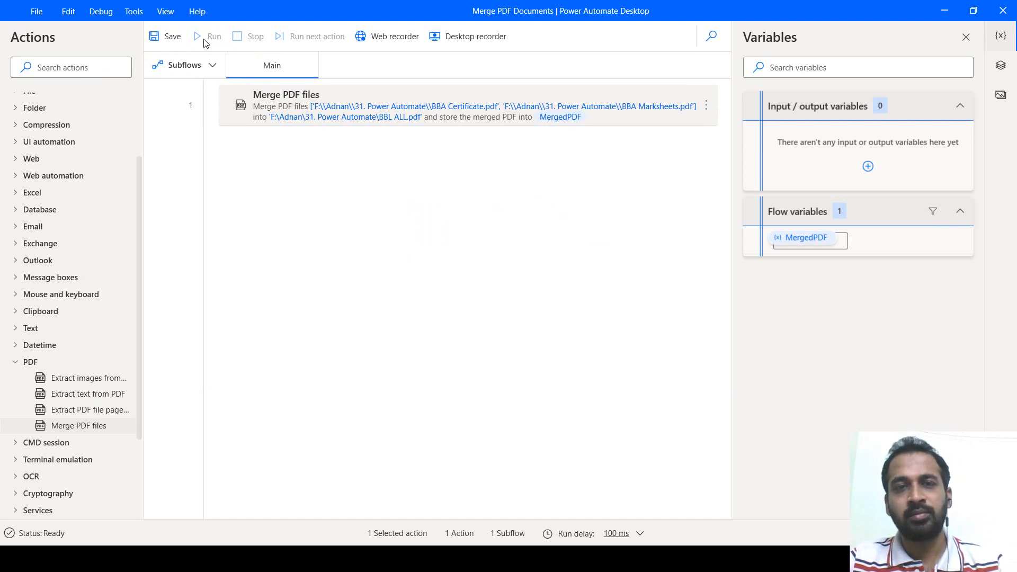
{"action": "left_click", "coordinate": [209, 35]}
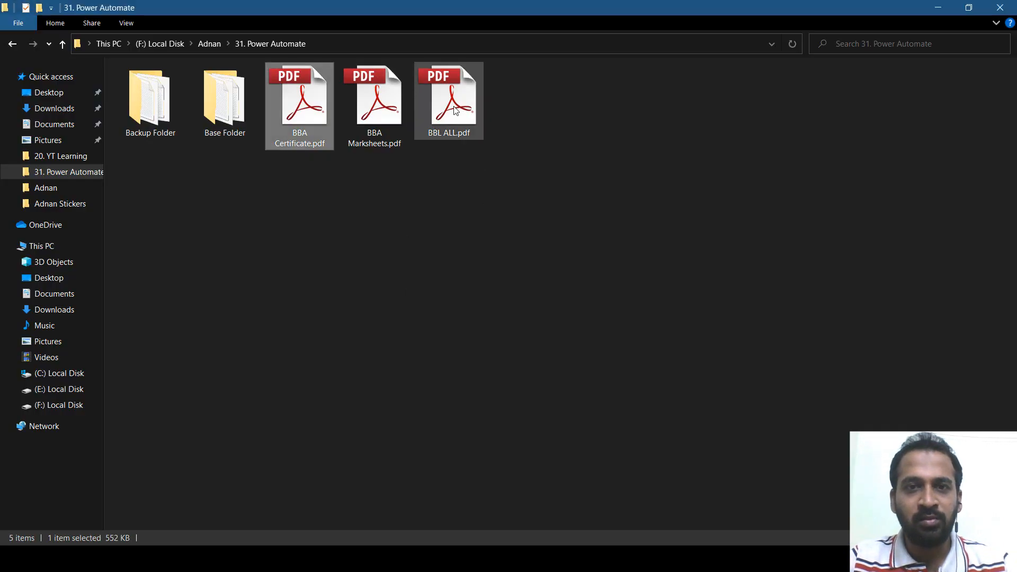
{"action": "mouse_move", "coordinate": [449, 98]}
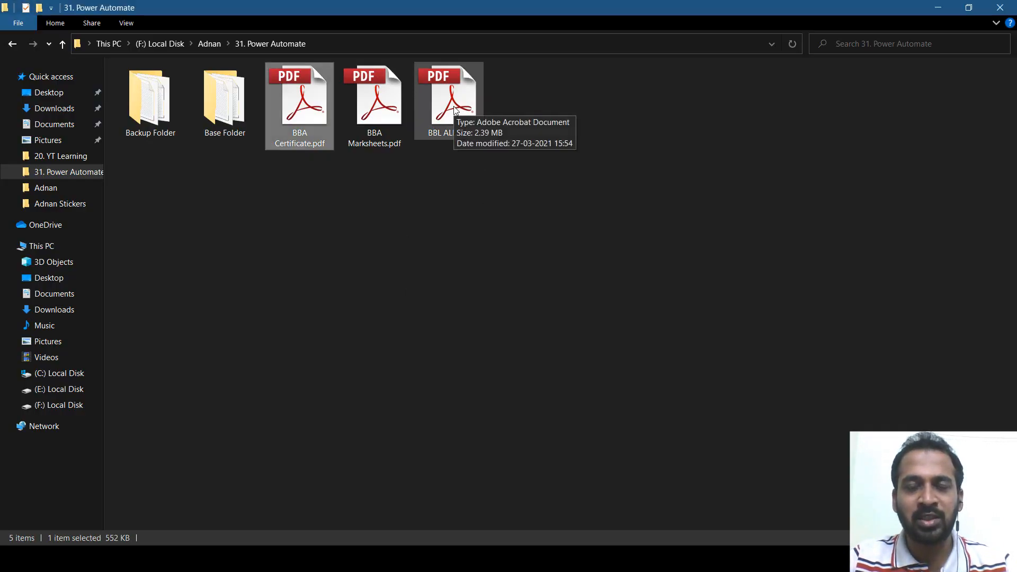
Step: Open BBL ALL.pdf, scroll through its seven pages, and close it
{"action": "double_click", "coordinate": [448, 94]}
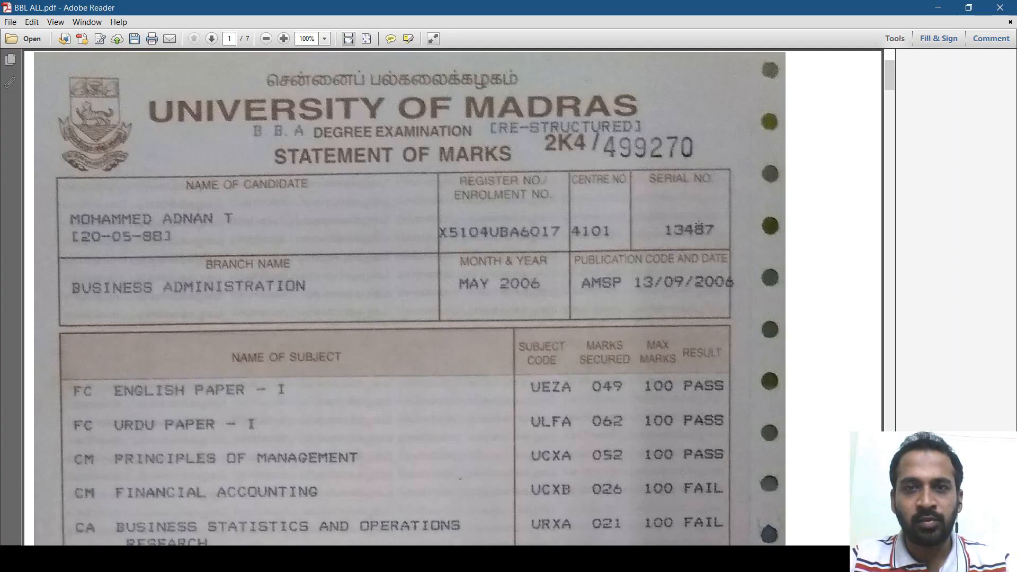
{"action": "scroll", "scroll_direction": "down", "scroll_amount": 3}
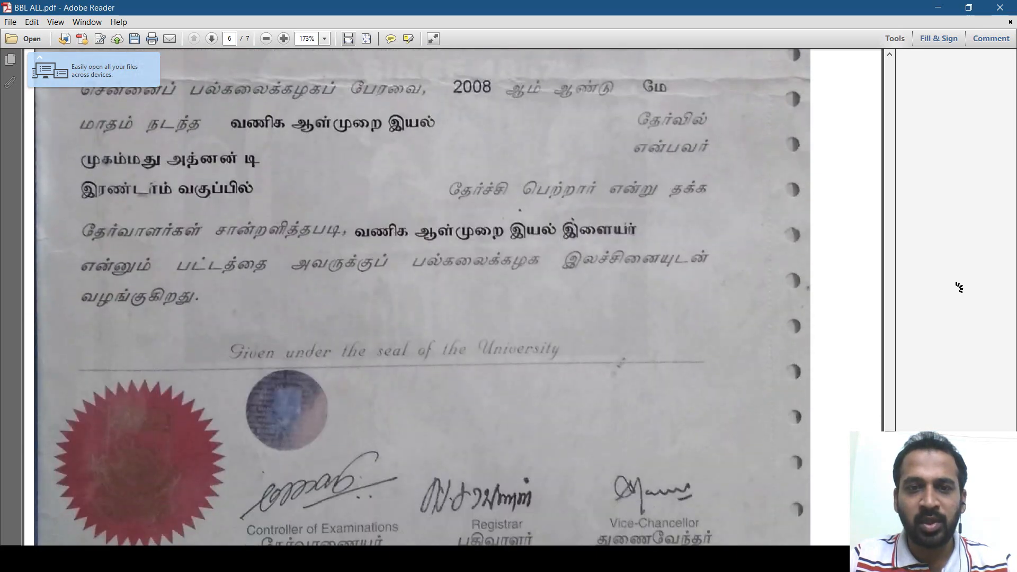
{"action": "left_click", "coordinate": [210, 38]}
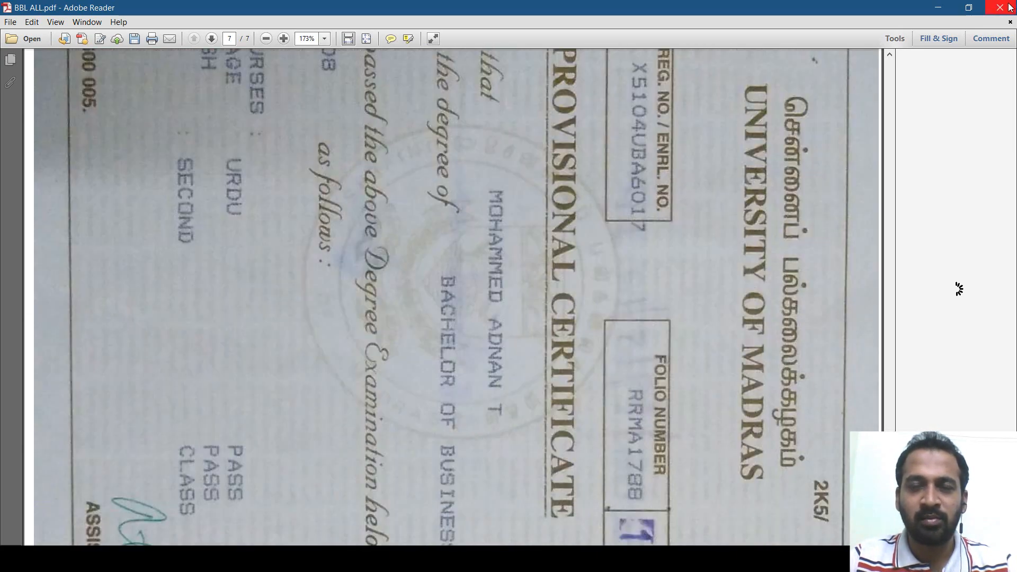